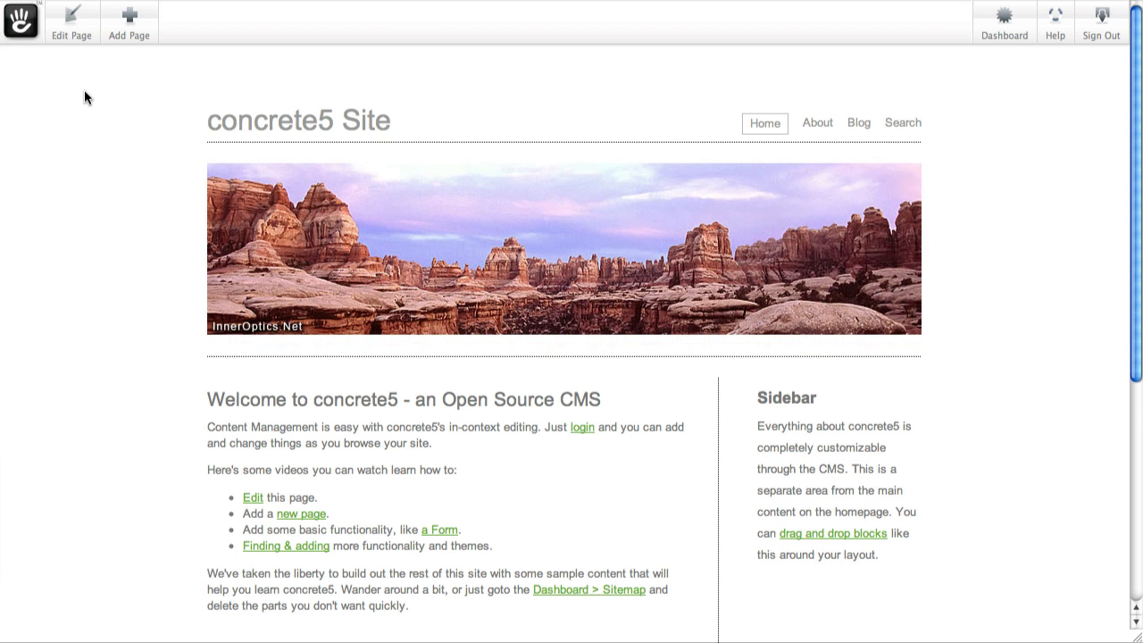
{"action": "mouse_move", "coordinate": [392, 99]}
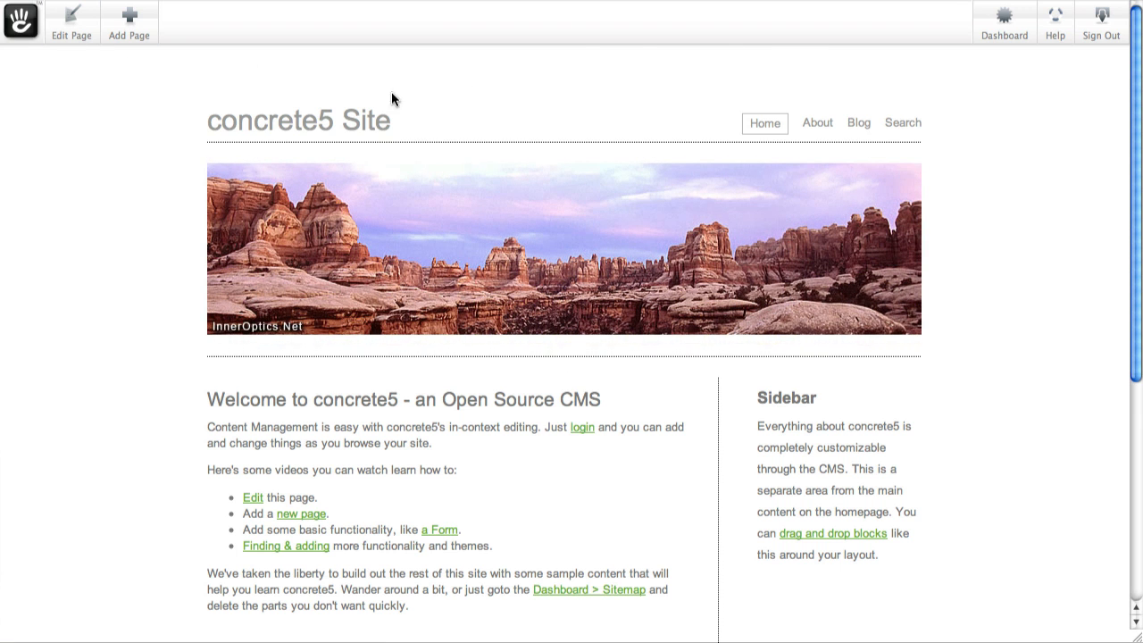
Put the home page into edit mode and bring up the Sidebar block's Move option
{"action": "left_click", "coordinate": [71, 22]}
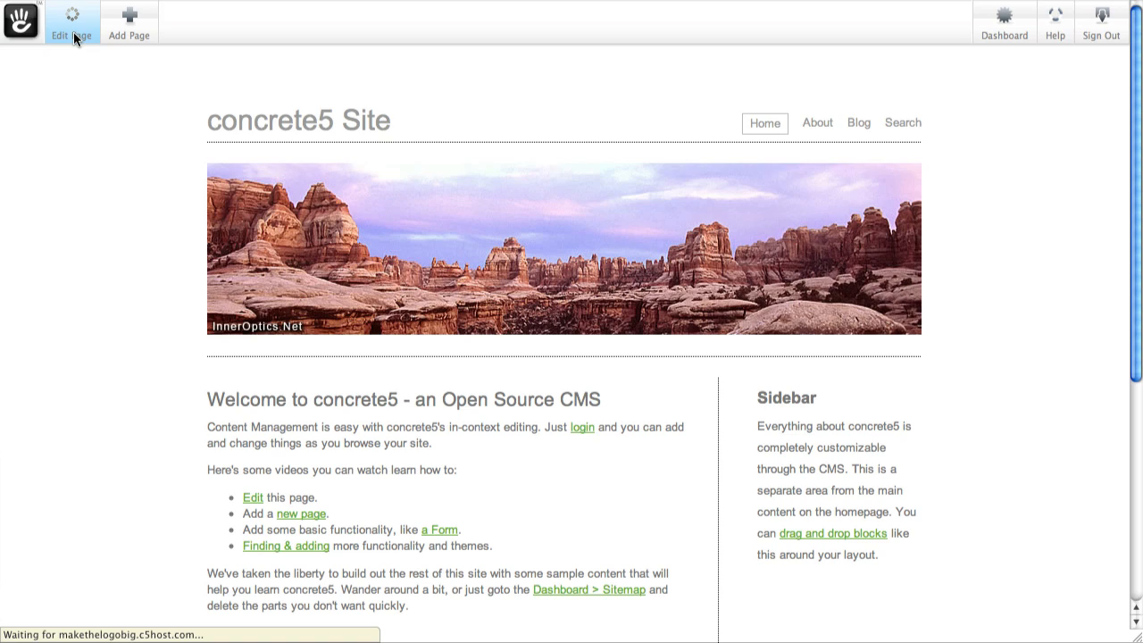
{"action": "left_click", "coordinate": [72, 21]}
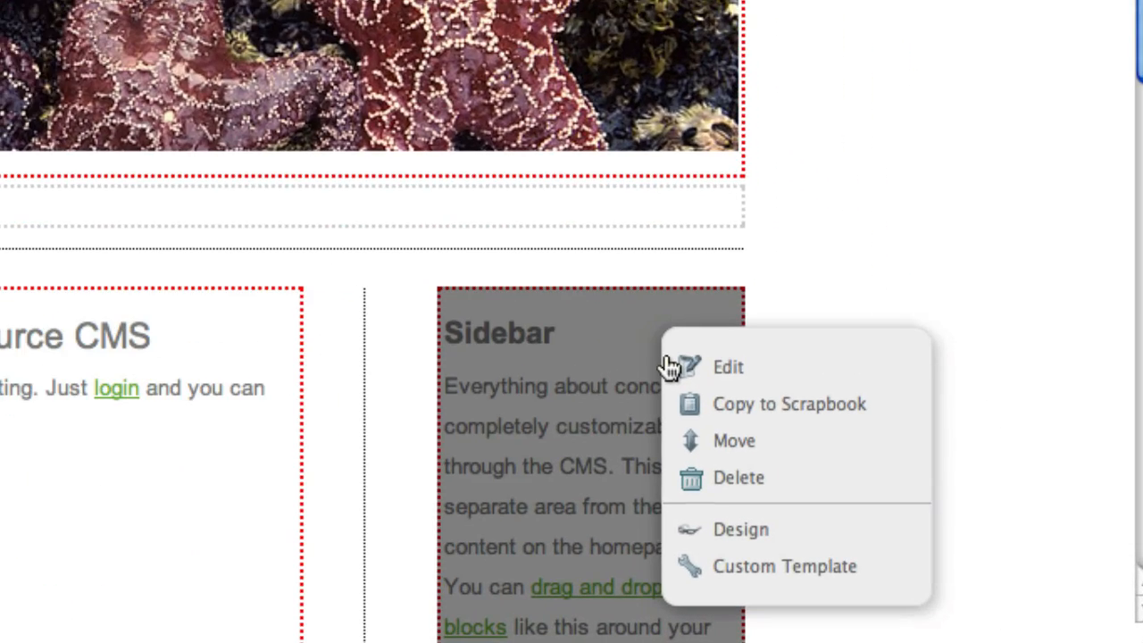
{"action": "mouse_move", "coordinate": [723, 439]}
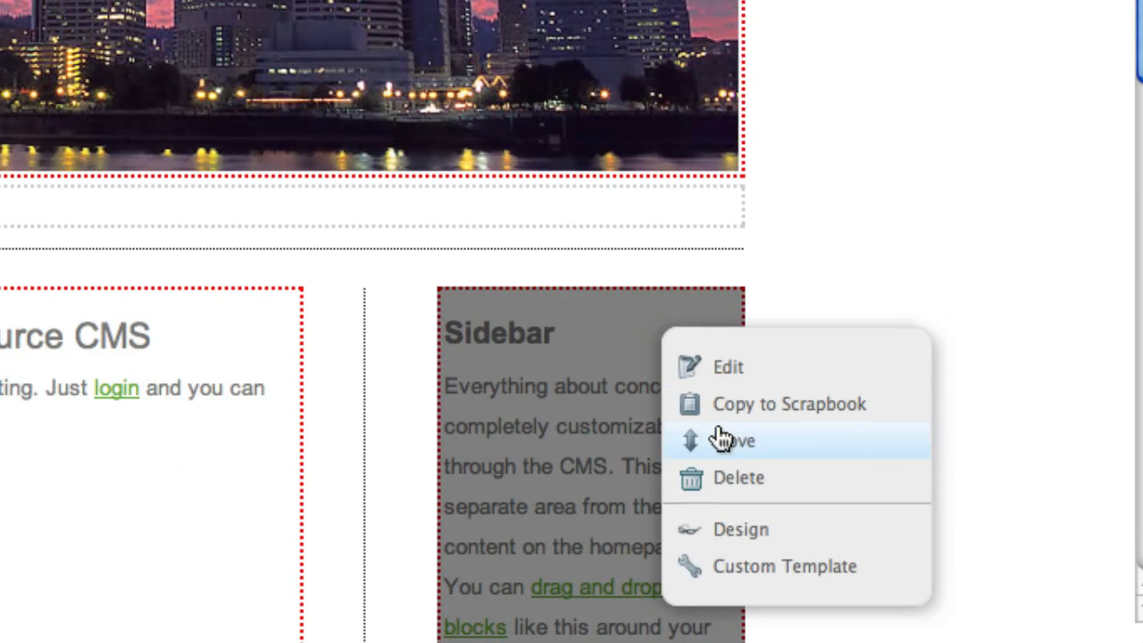
{"action": "mouse_move", "coordinate": [754, 420]}
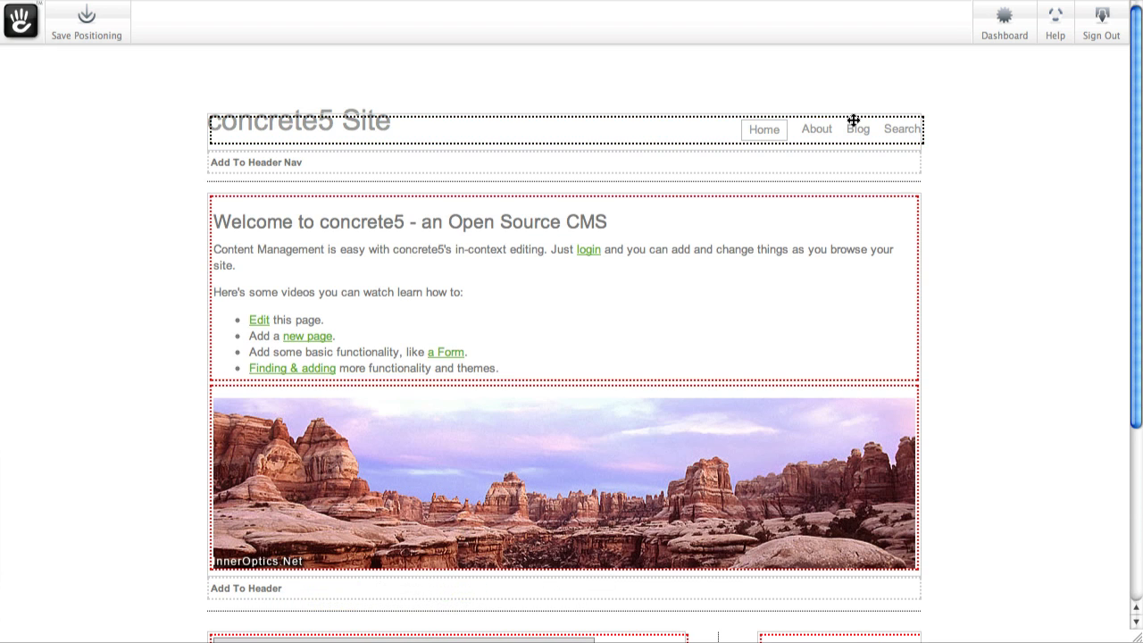
Place the Sidebar block at the top of the page and save the new positioning
{"action": "scroll", "scroll_direction": "down", "scroll_amount": 3}
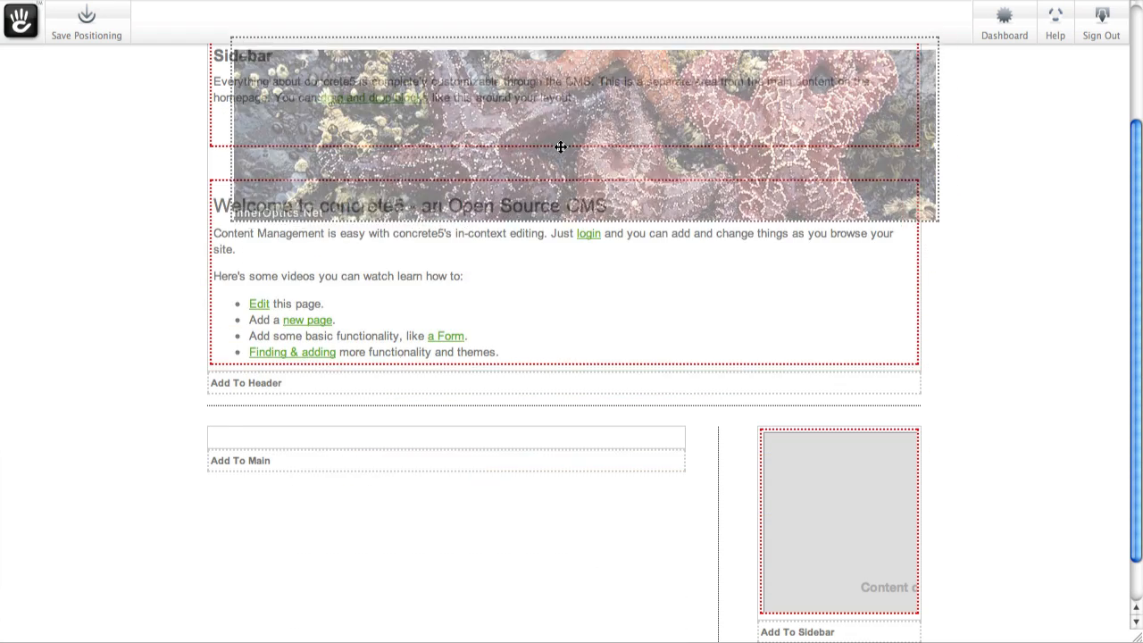
{"action": "left_click", "coordinate": [85, 21]}
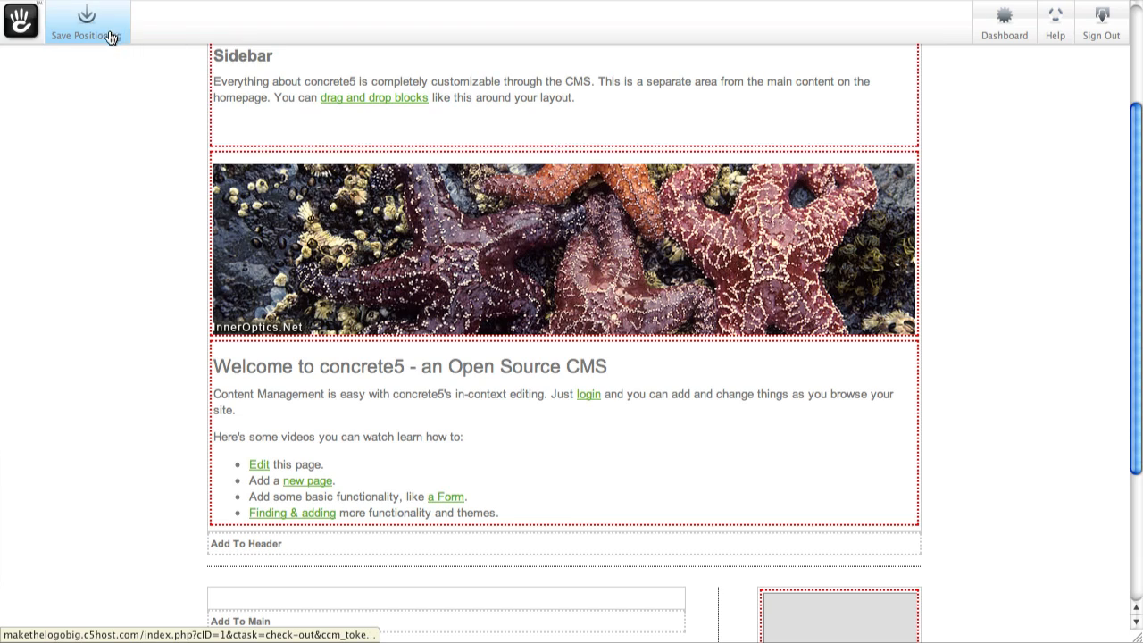
{"action": "left_click", "coordinate": [86, 21]}
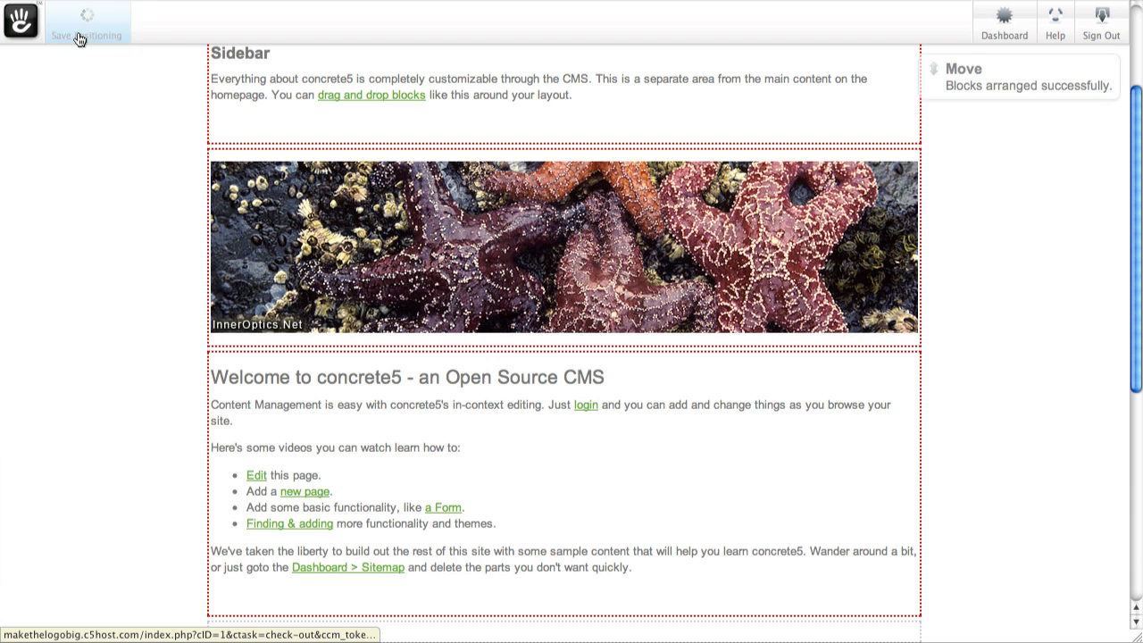
Exit edit mode and publish the edits so the Sidebar shows above the banner
{"action": "left_click", "coordinate": [82, 21]}
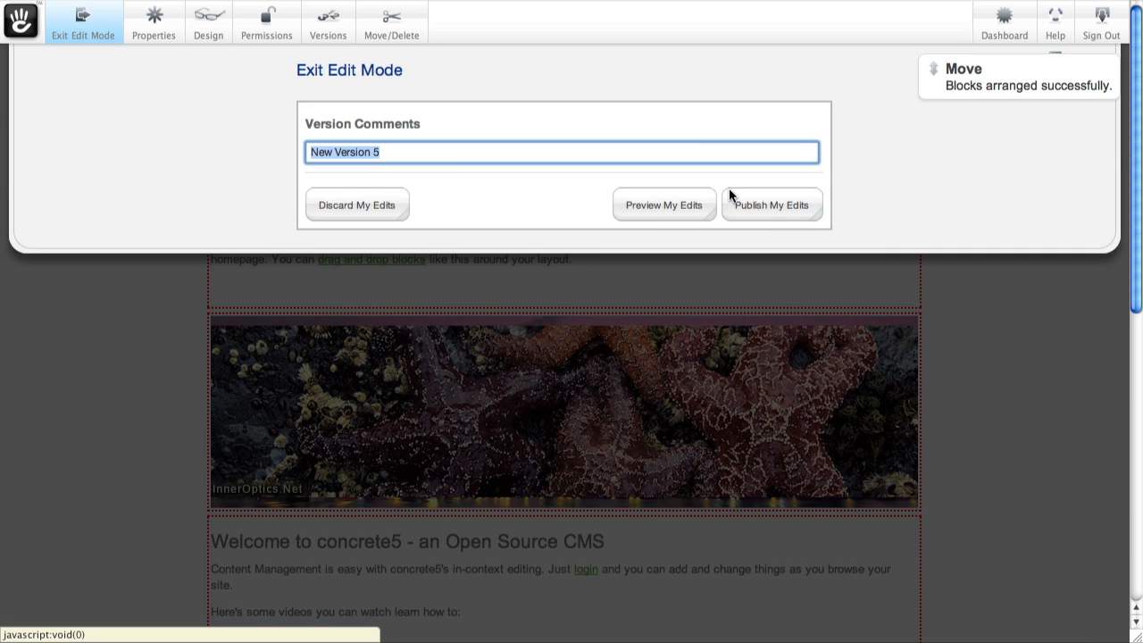
{"action": "left_click", "coordinate": [772, 204]}
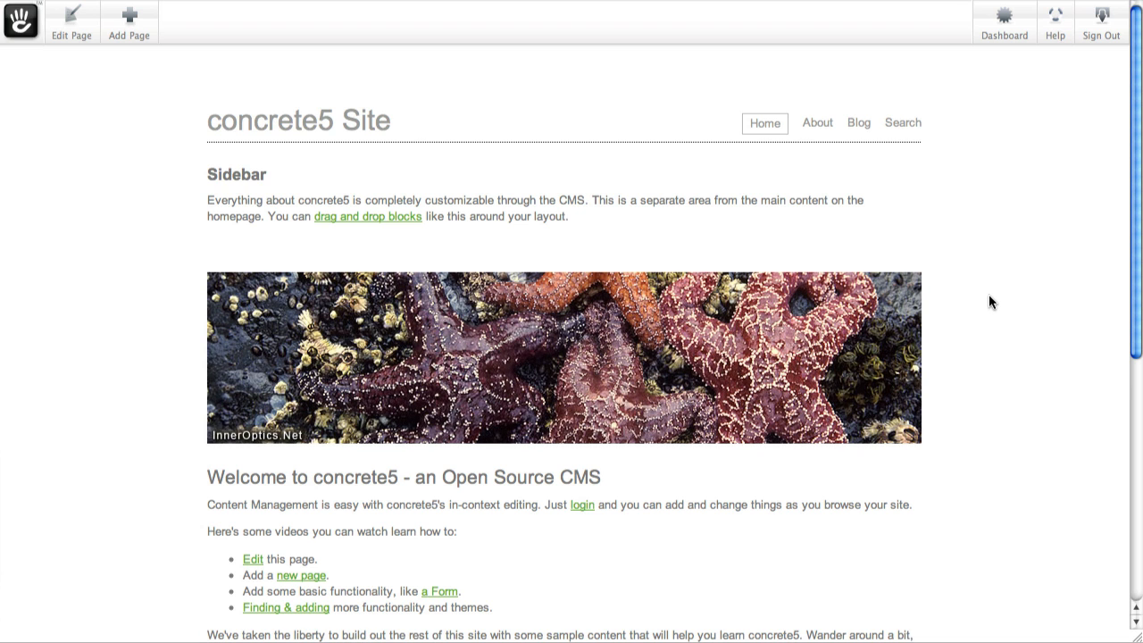
{"action": "mouse_move", "coordinate": [978, 135]}
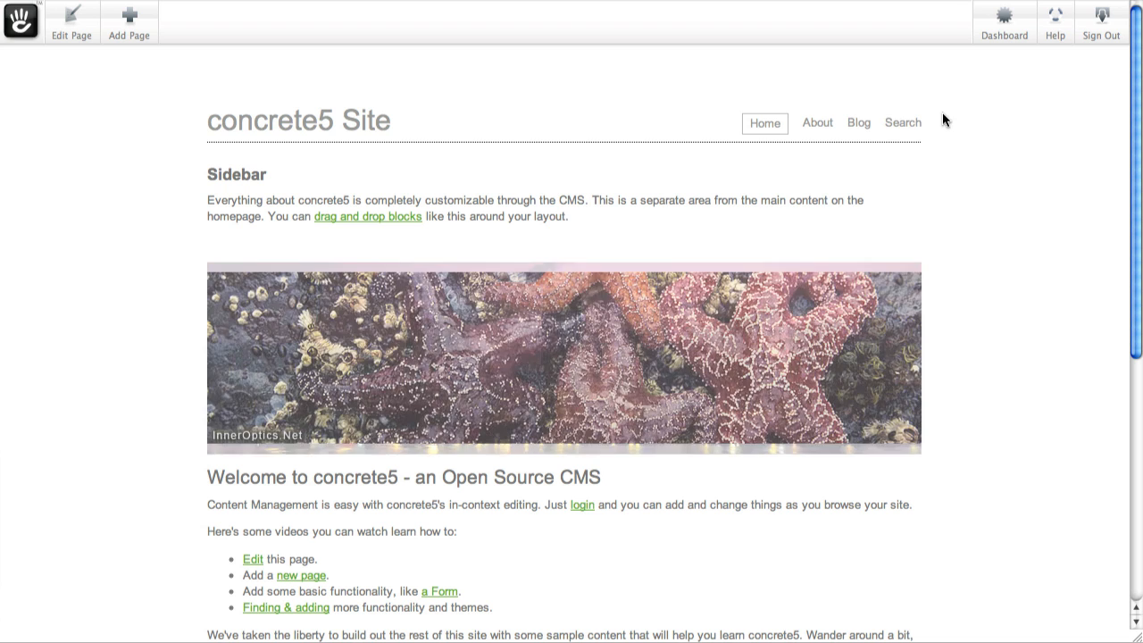
Navigate to the About page and then its Guestbook sub-page
{"action": "left_click", "coordinate": [814, 121]}
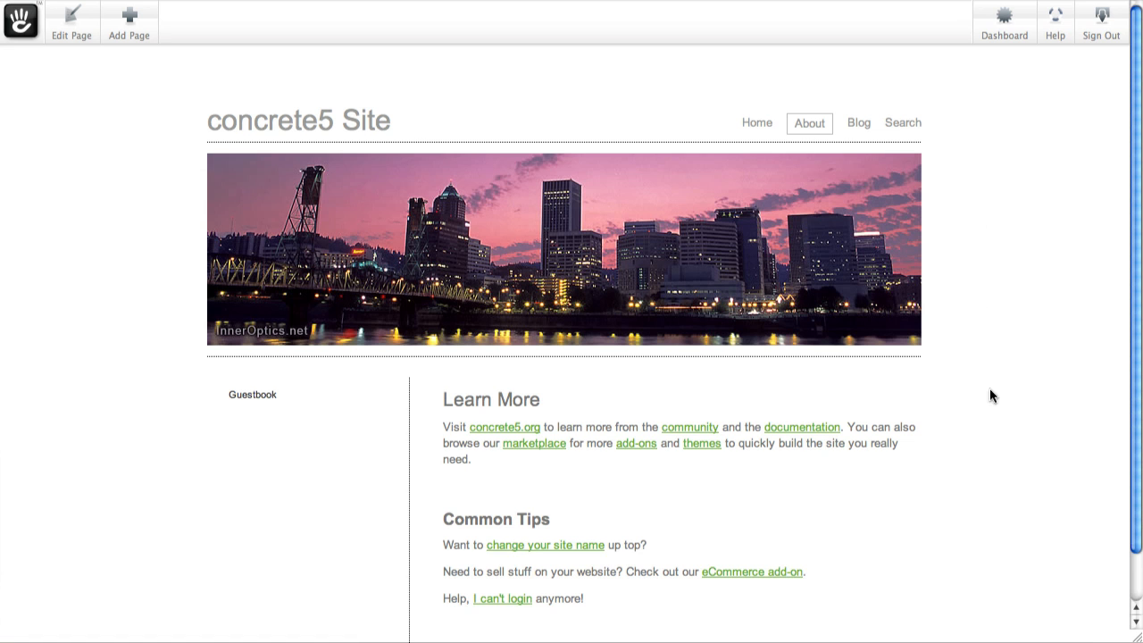
{"action": "mouse_move", "coordinate": [252, 394]}
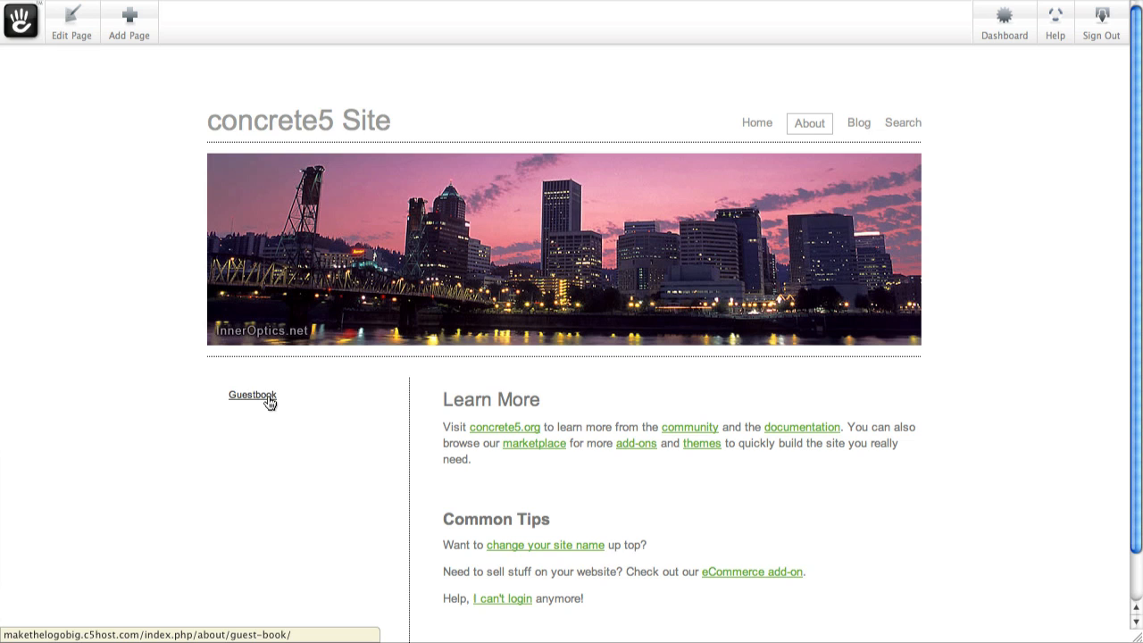
{"action": "left_click", "coordinate": [252, 395]}
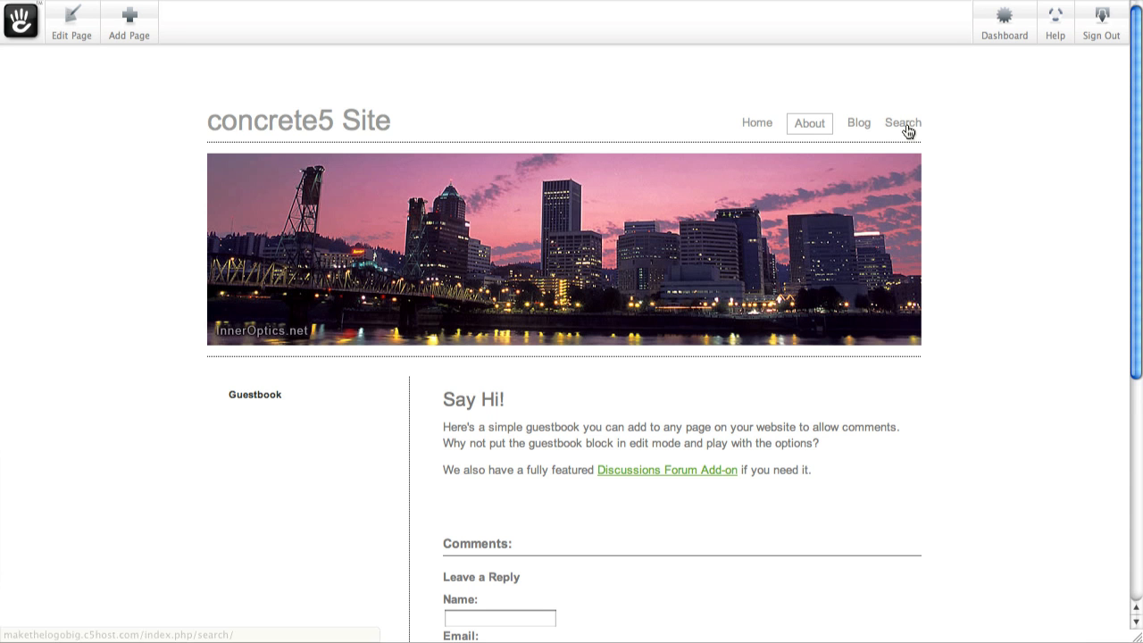
{"action": "mouse_move", "coordinate": [382, 246]}
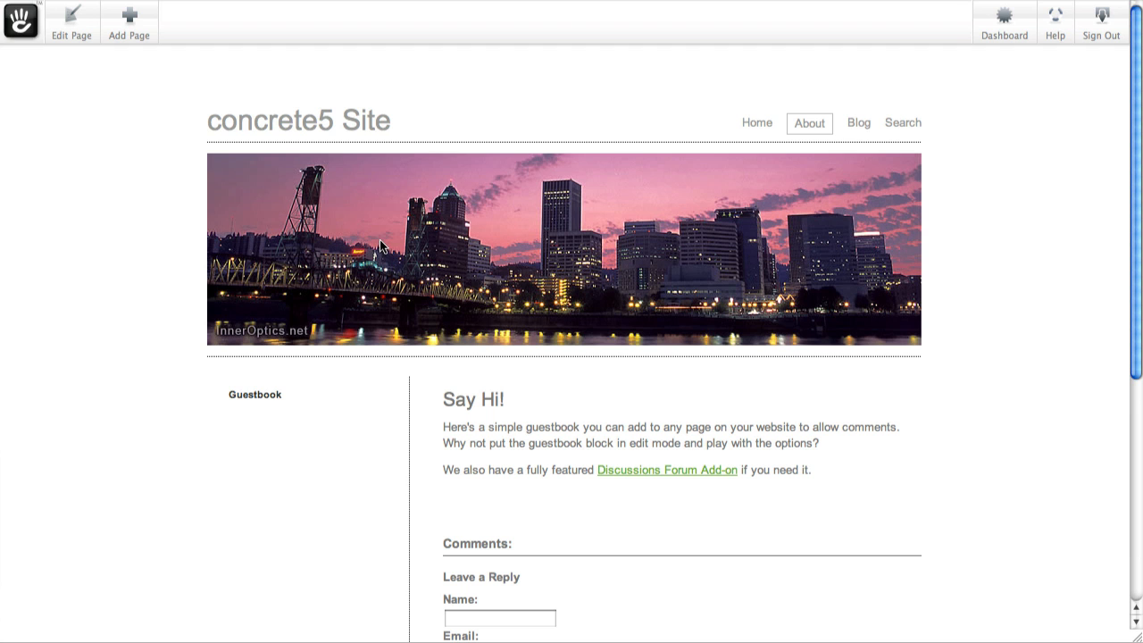
{"action": "mouse_move", "coordinate": [22, 14]}
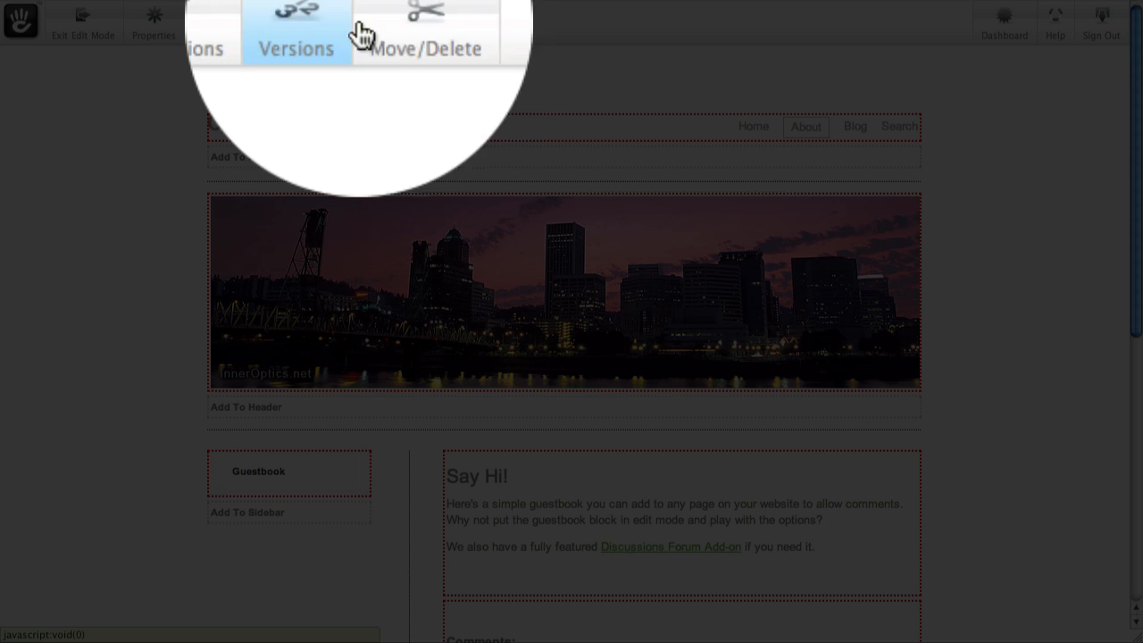
Bring up the Move/Delete dialog with the sitemap for the Guestbook page
{"action": "left_click", "coordinate": [425, 32]}
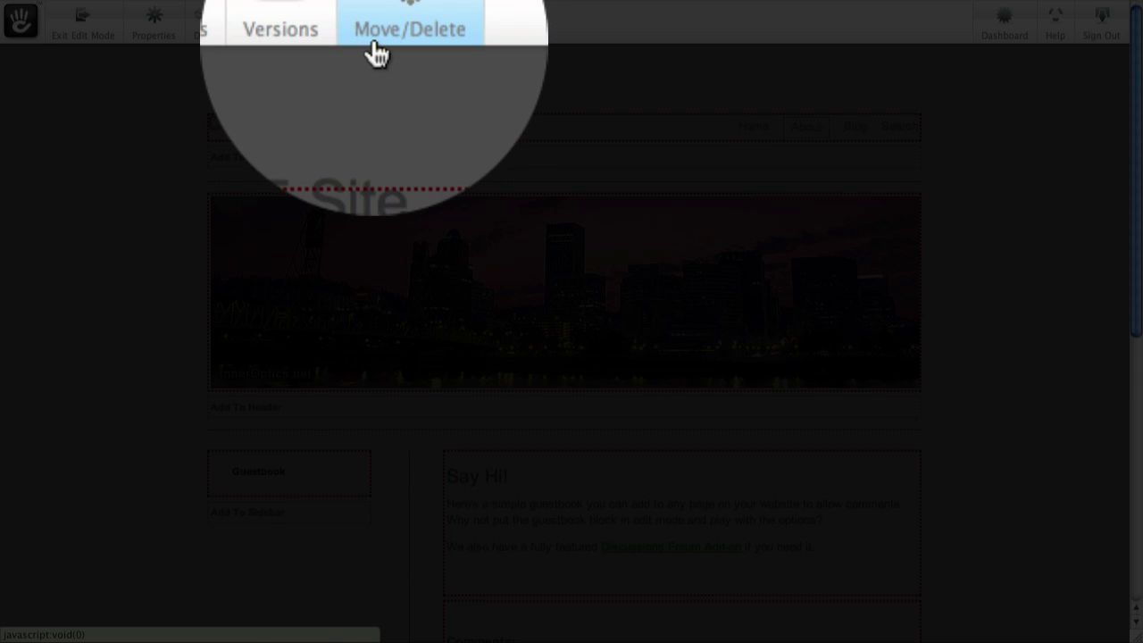
{"action": "left_click", "coordinate": [409, 29]}
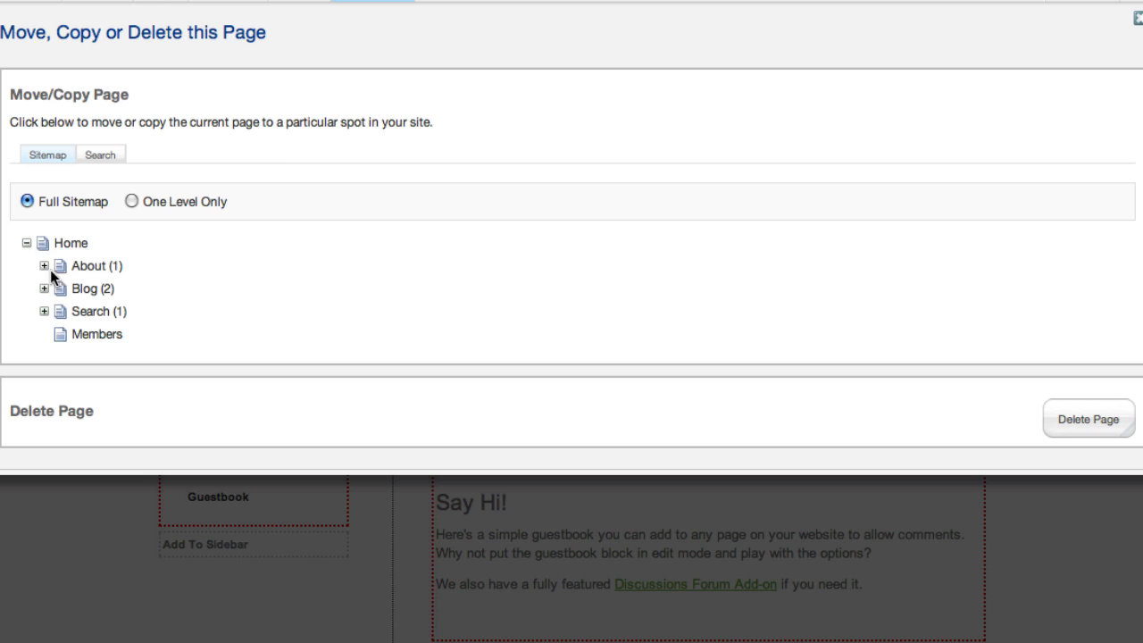
{"action": "mouse_move", "coordinate": [32, 253]}
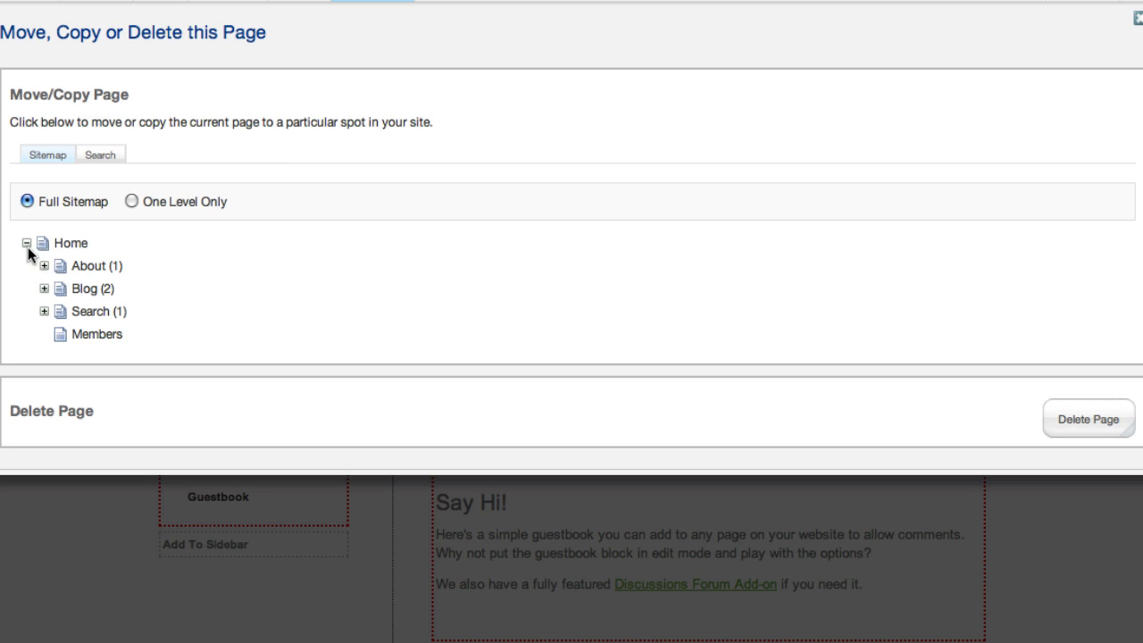
{"action": "mouse_move", "coordinate": [75, 295]}
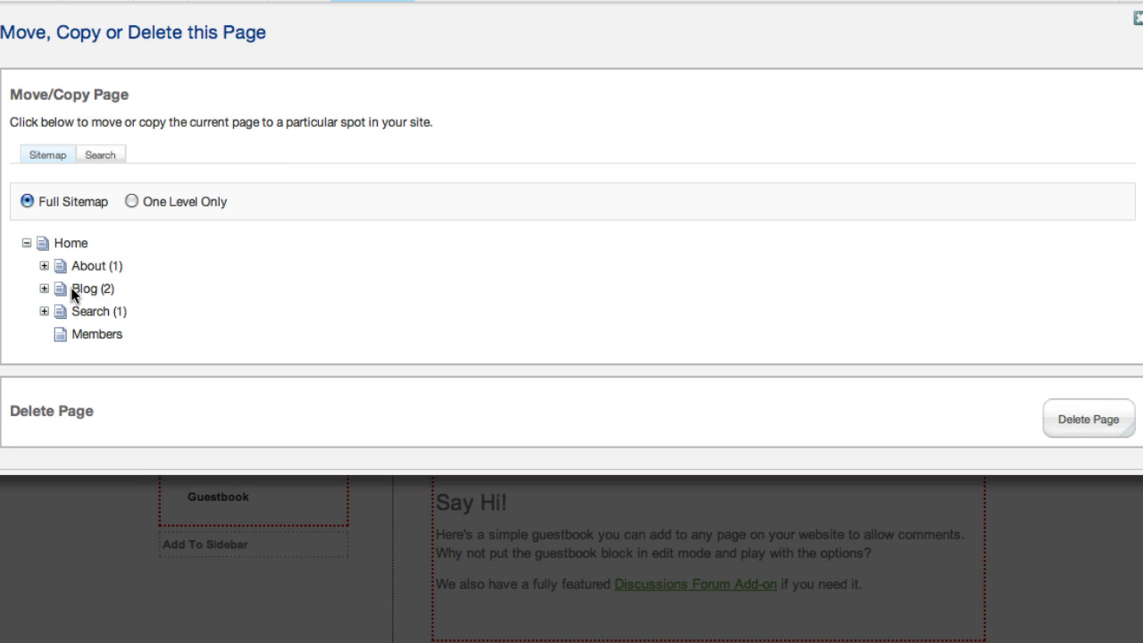
{"action": "mouse_move", "coordinate": [63, 320]}
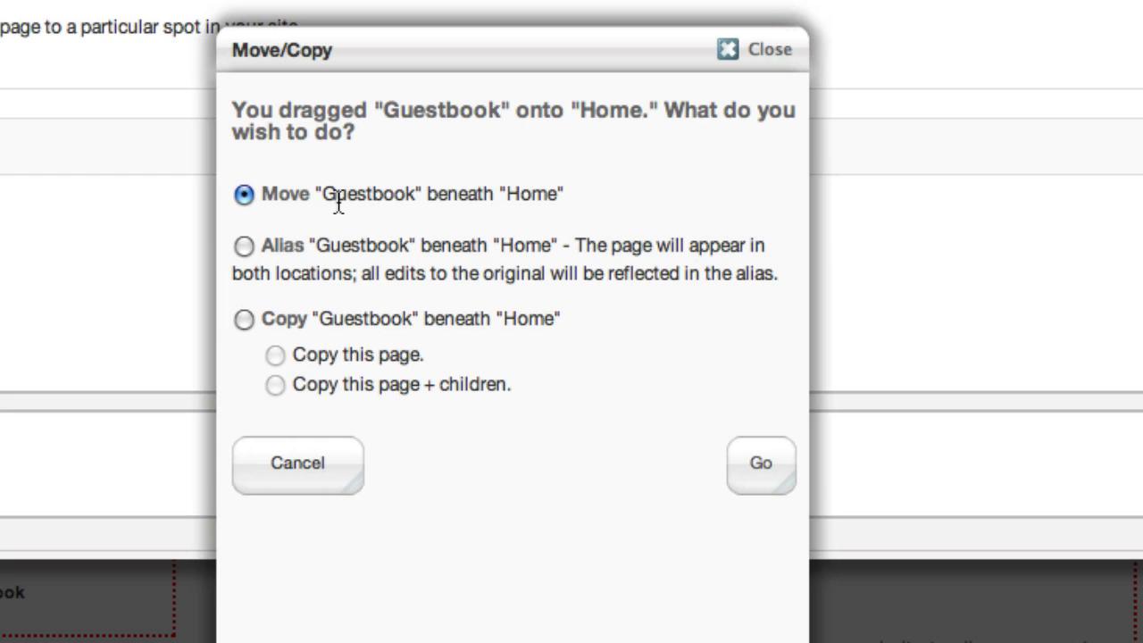
{"action": "mouse_move", "coordinate": [760, 465]}
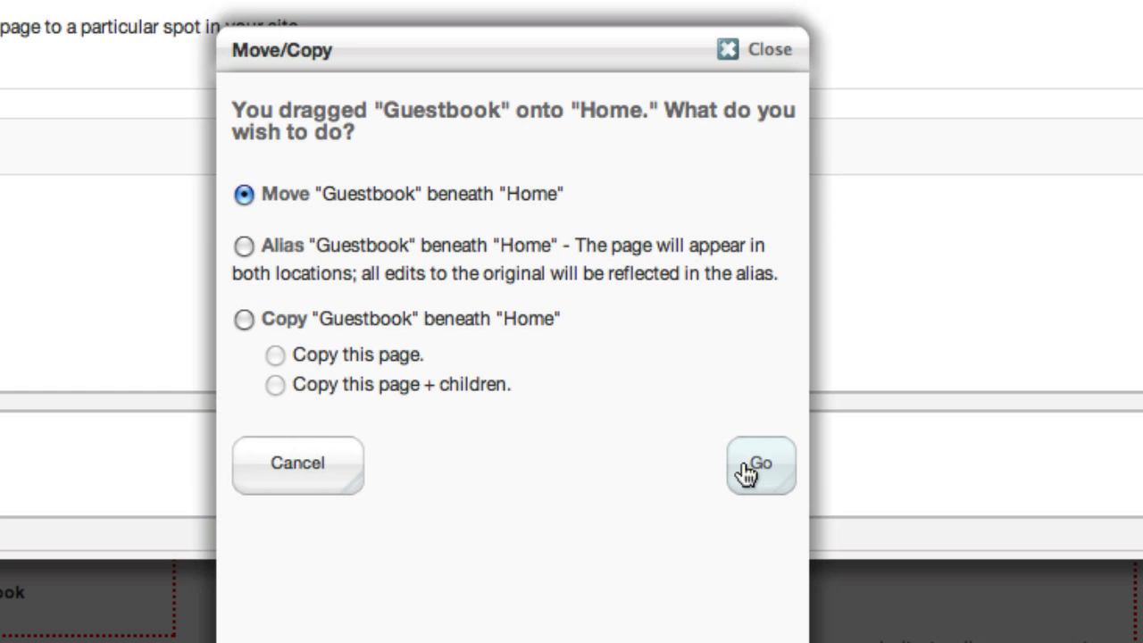
{"action": "left_click", "coordinate": [761, 464]}
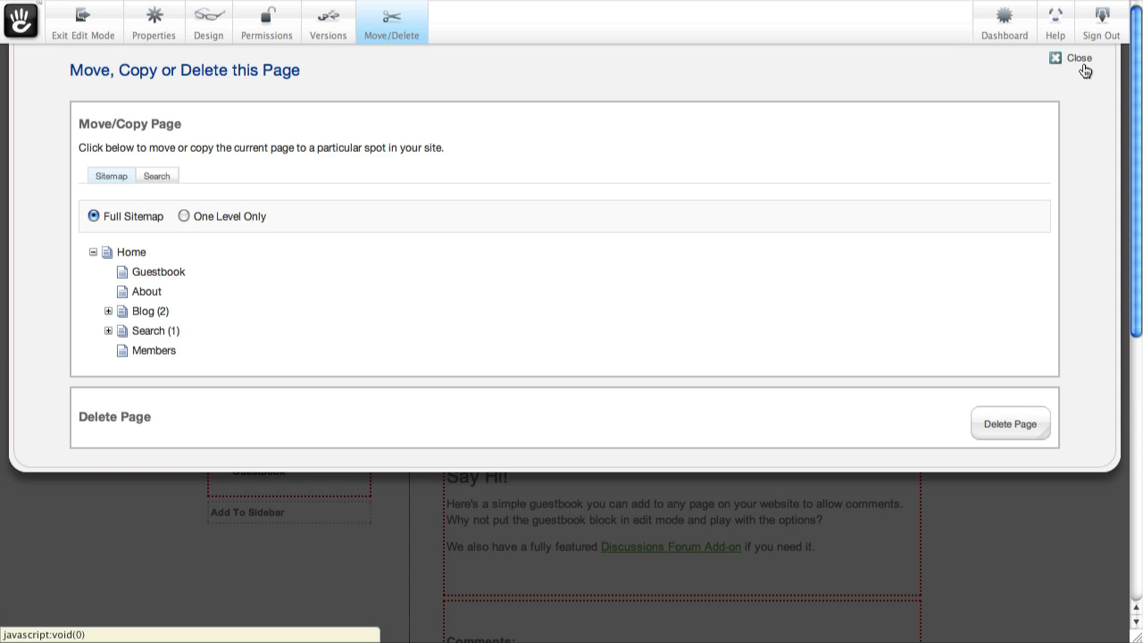
{"action": "left_click", "coordinate": [1078, 57]}
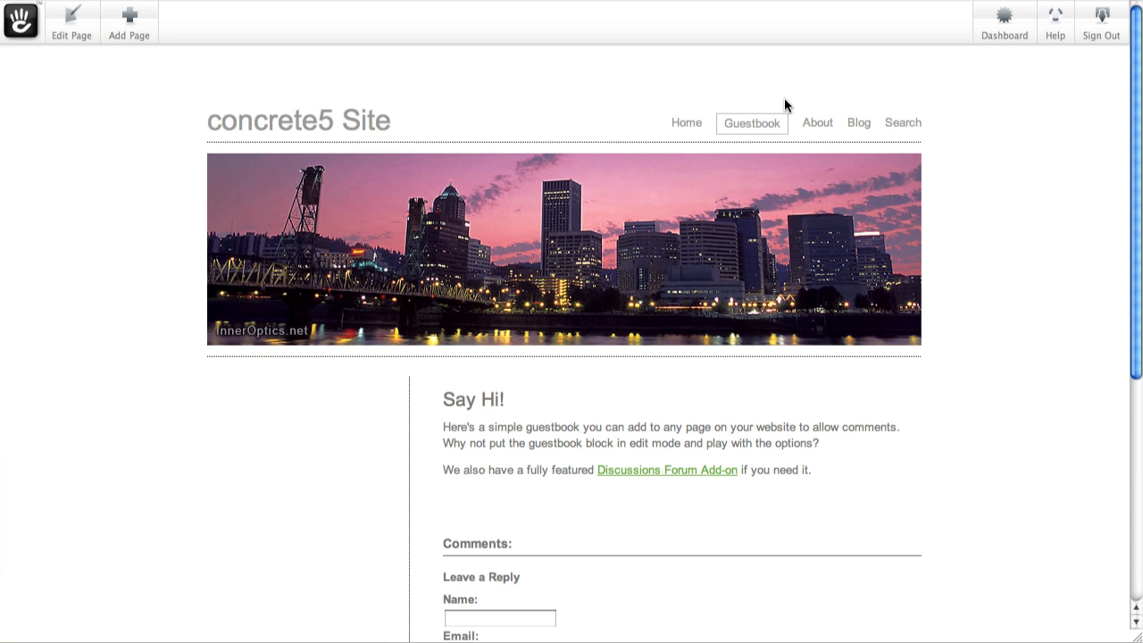
{"action": "mouse_move", "coordinate": [752, 123]}
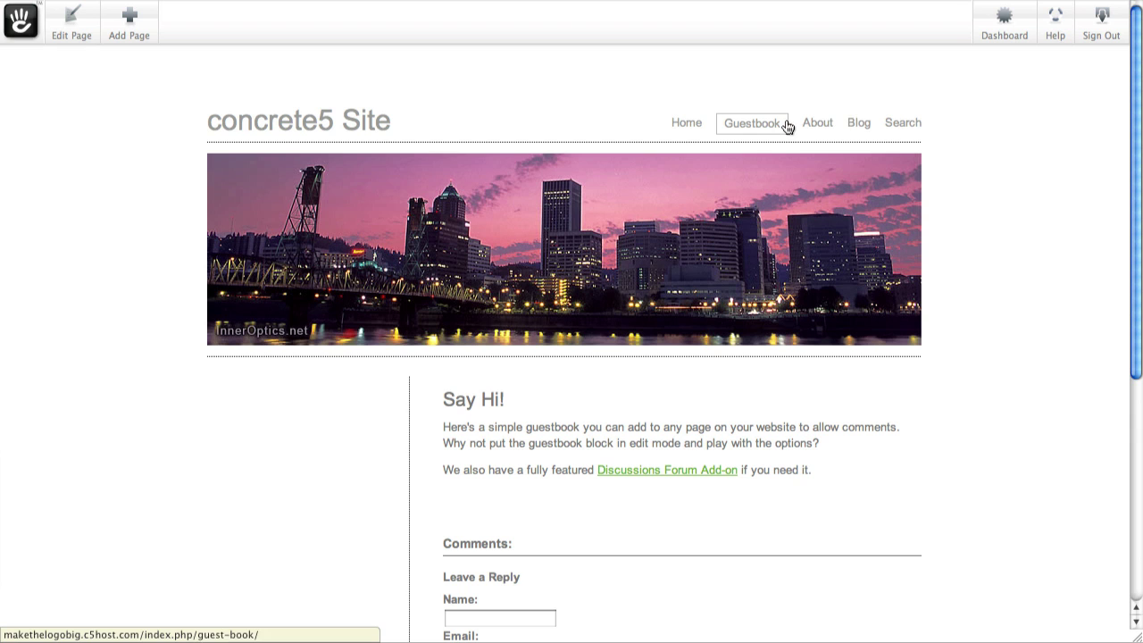
{"action": "left_click", "coordinate": [816, 121]}
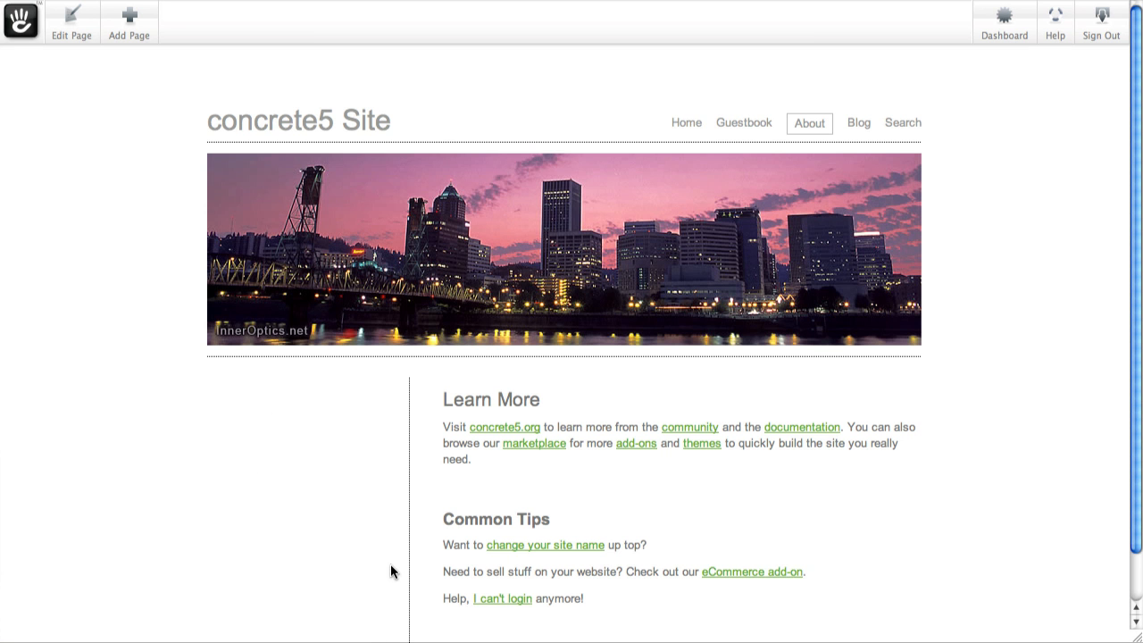
{"action": "mouse_move", "coordinate": [722, 475]}
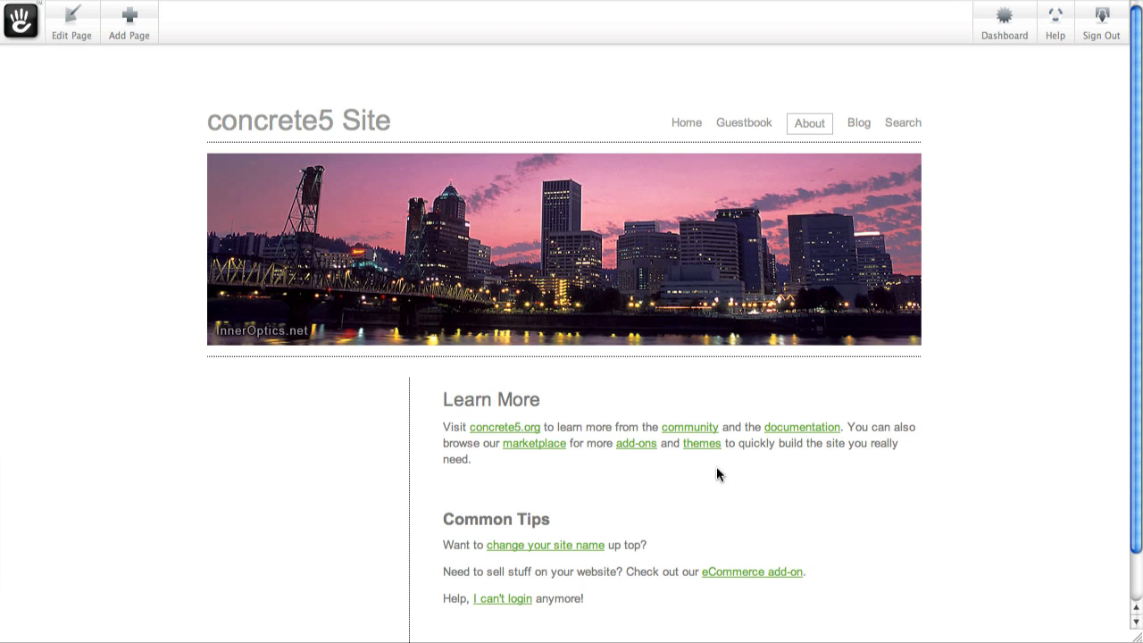
{"action": "mouse_move", "coordinate": [1003, 18]}
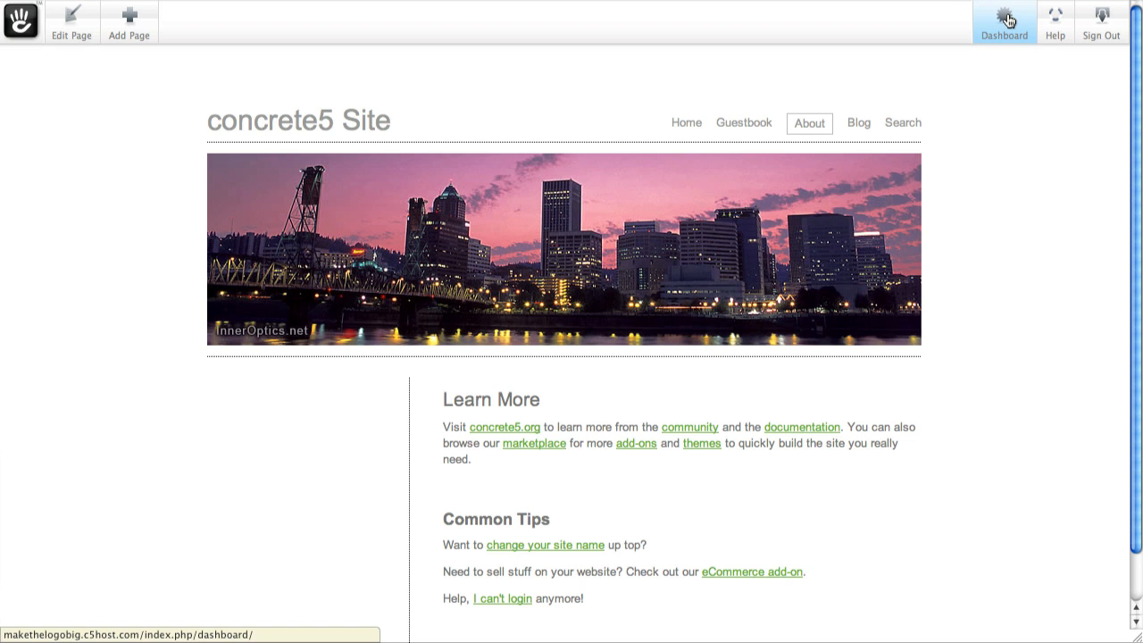
{"action": "mouse_move", "coordinate": [1001, 29]}
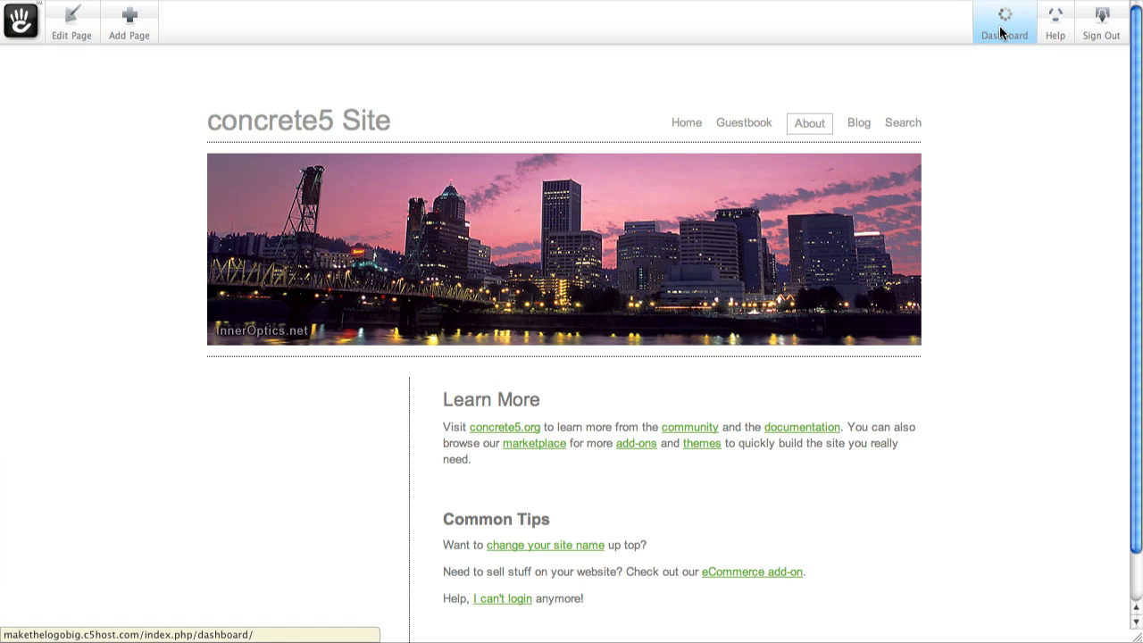
Show the Dashboard sitemap with the Blog and Search branches expanded
{"action": "left_click", "coordinate": [1003, 22]}
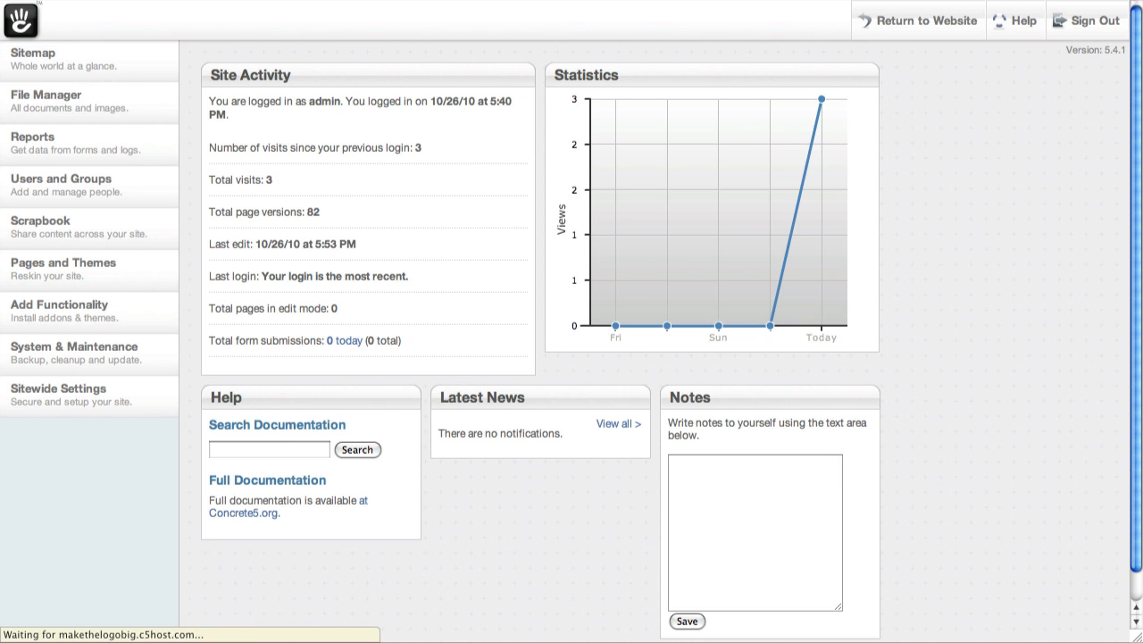
{"action": "left_click", "coordinate": [33, 53]}
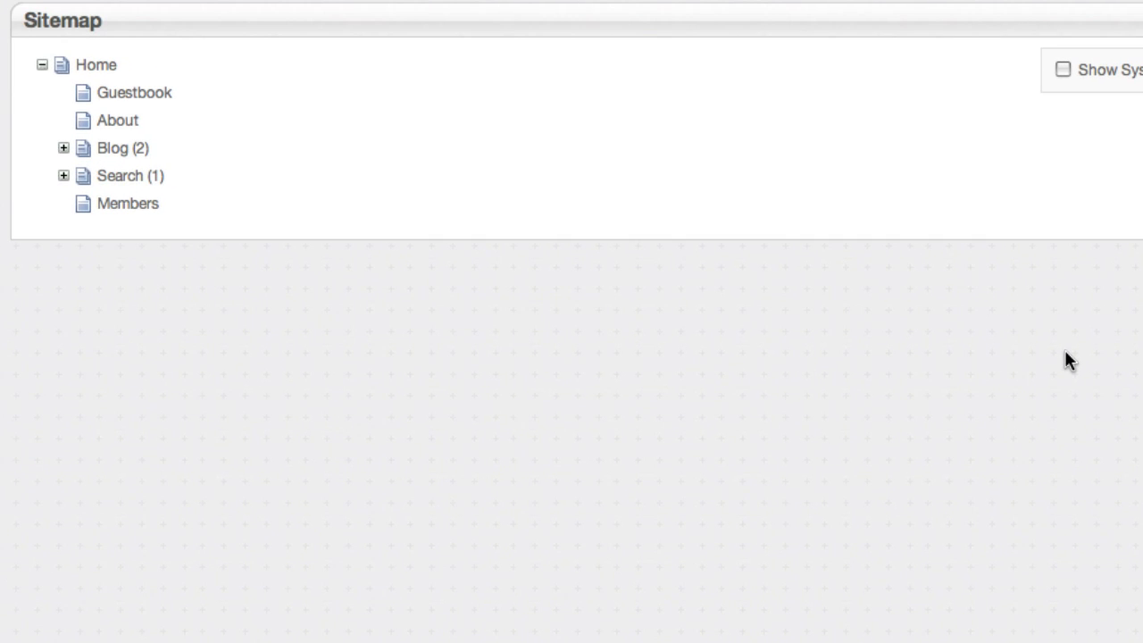
{"action": "mouse_move", "coordinate": [328, 190]}
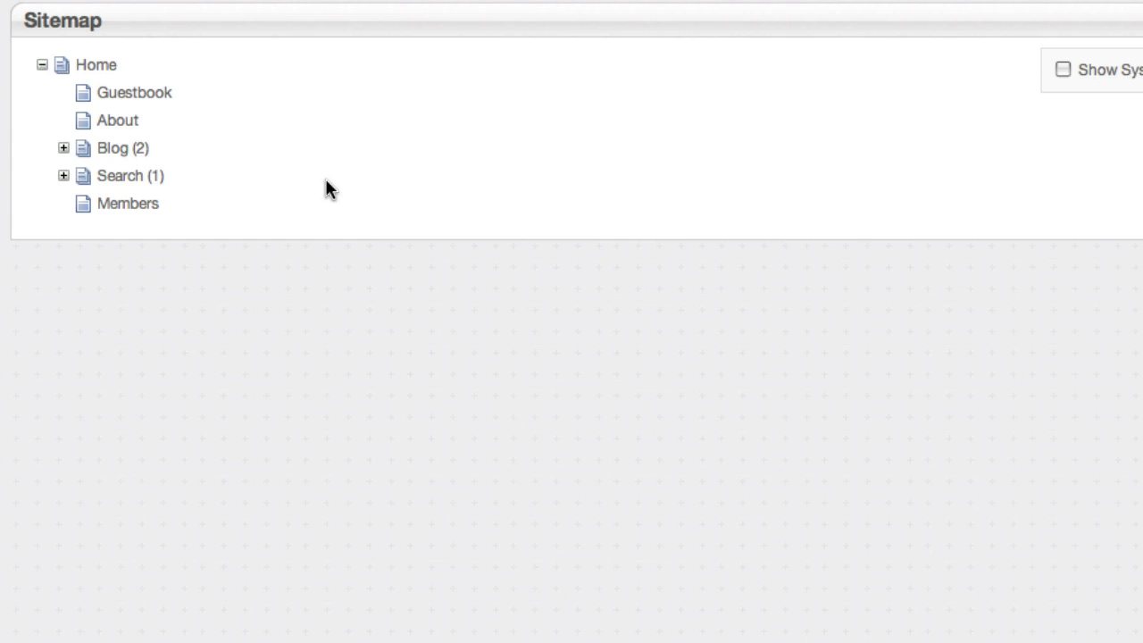
{"action": "left_click", "coordinate": [64, 146]}
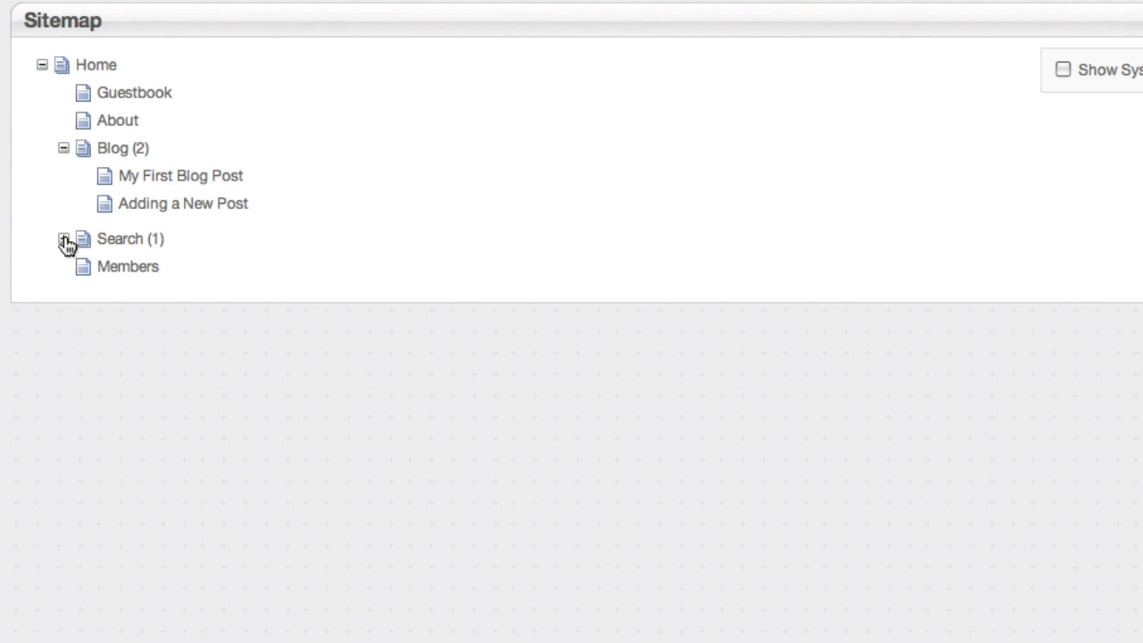
{"action": "left_click", "coordinate": [64, 239]}
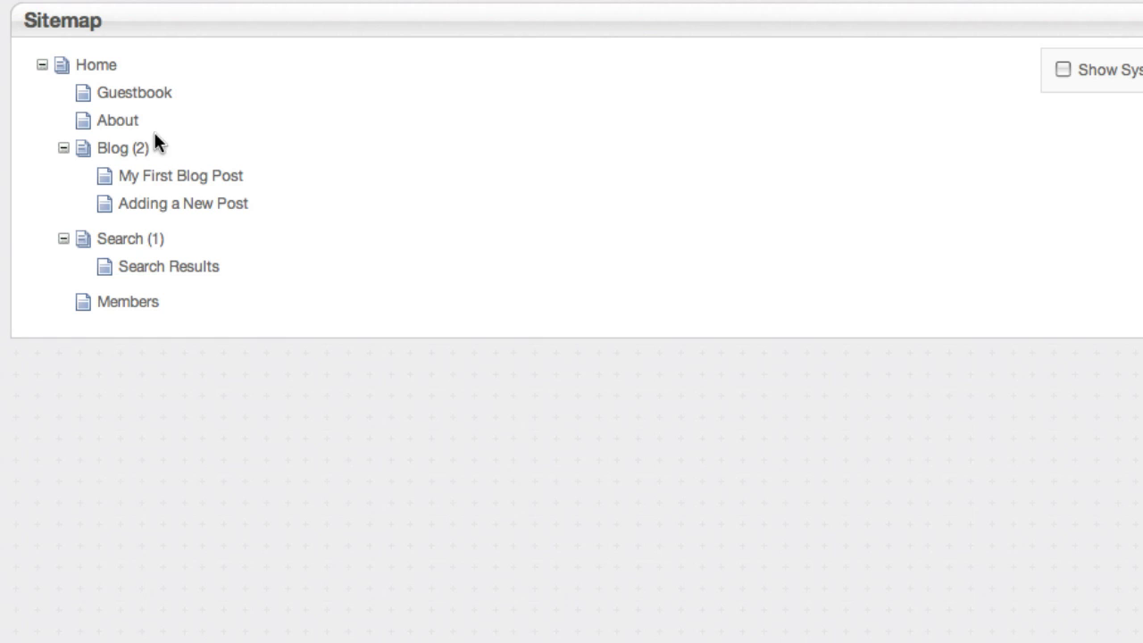
{"action": "mouse_move", "coordinate": [157, 79]}
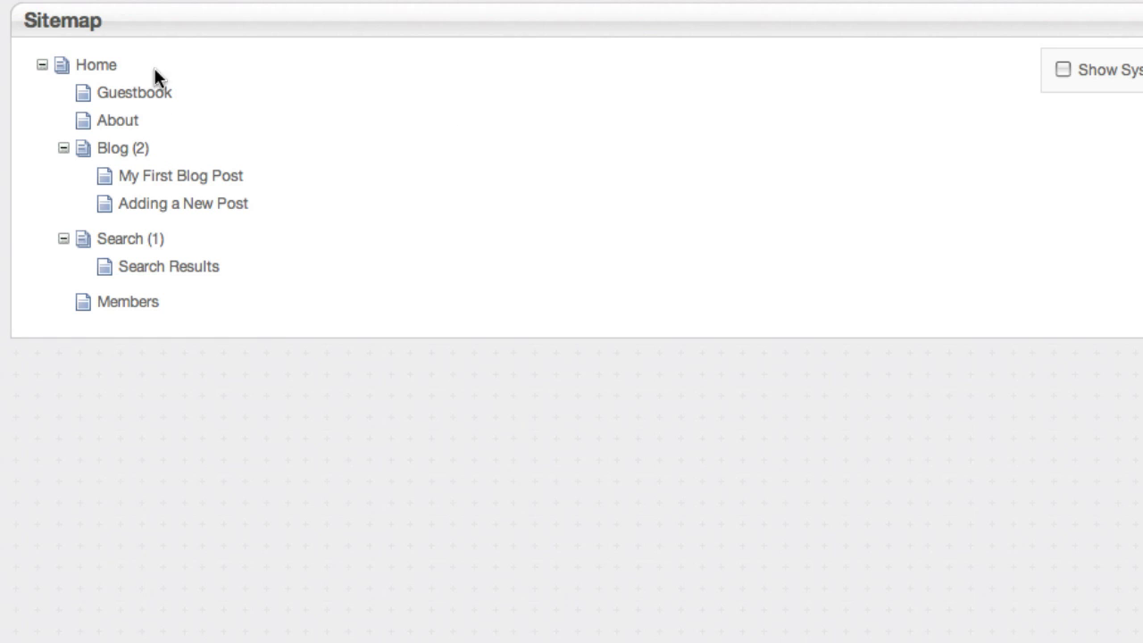
{"action": "mouse_move", "coordinate": [50, 50]}
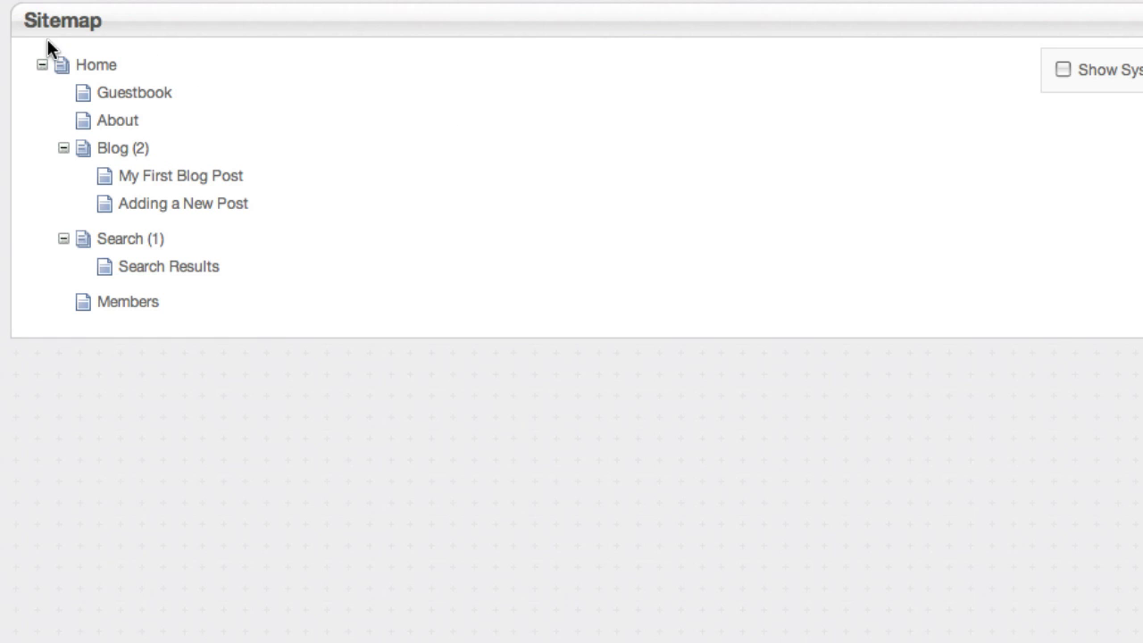
{"action": "mouse_move", "coordinate": [87, 70]}
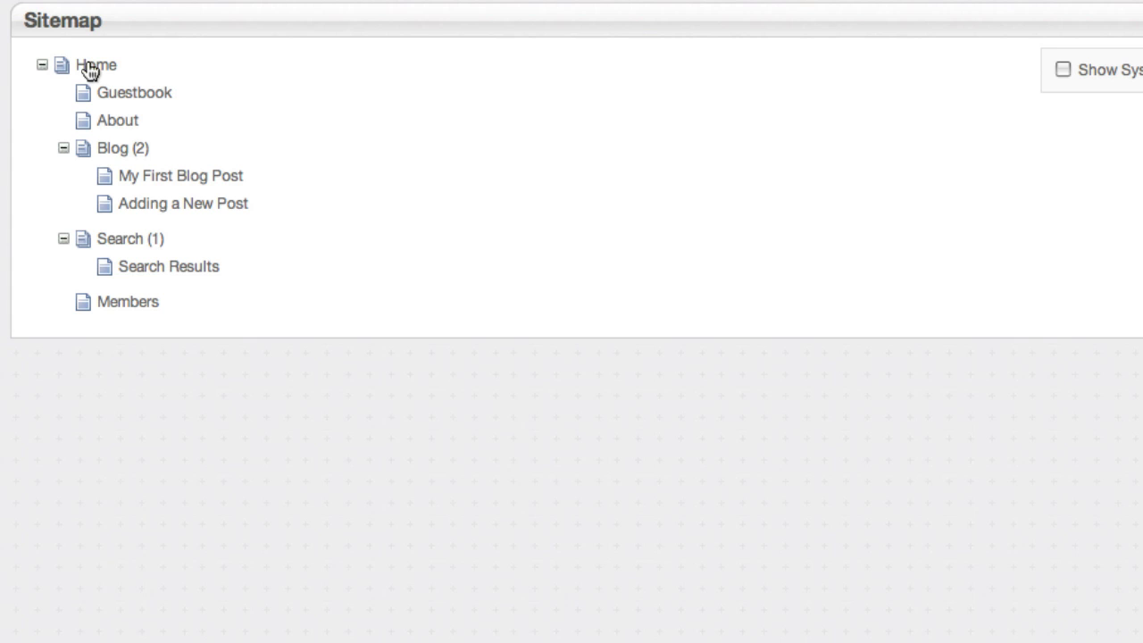
{"action": "mouse_move", "coordinate": [100, 73]}
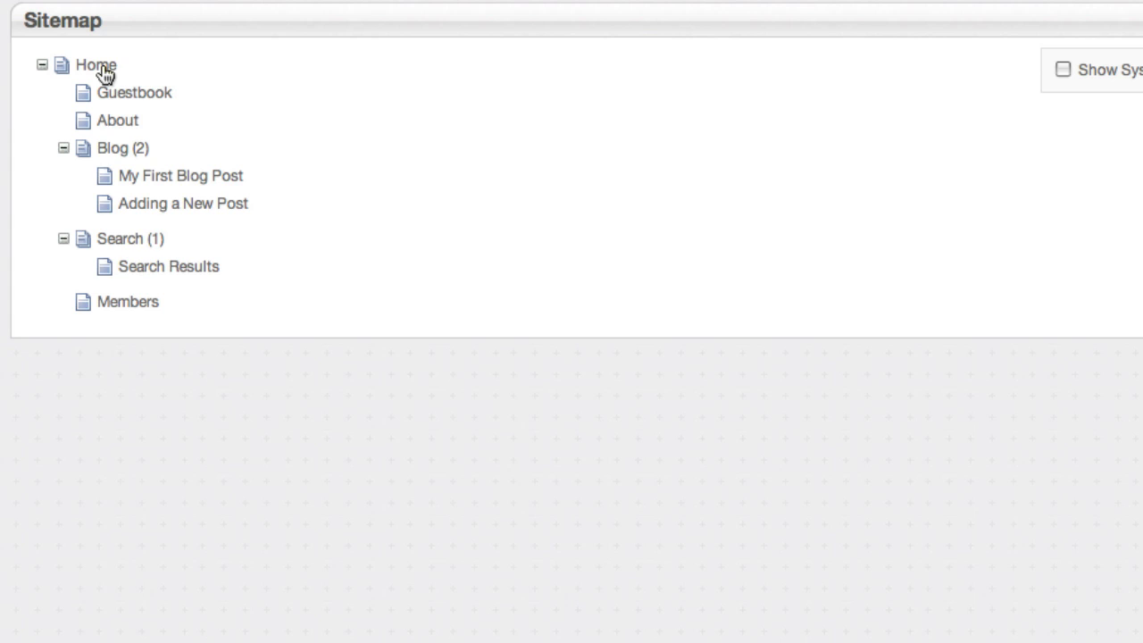
Add a Full Width page under Home and name it Private Area
{"action": "right_click", "coordinate": [97, 64]}
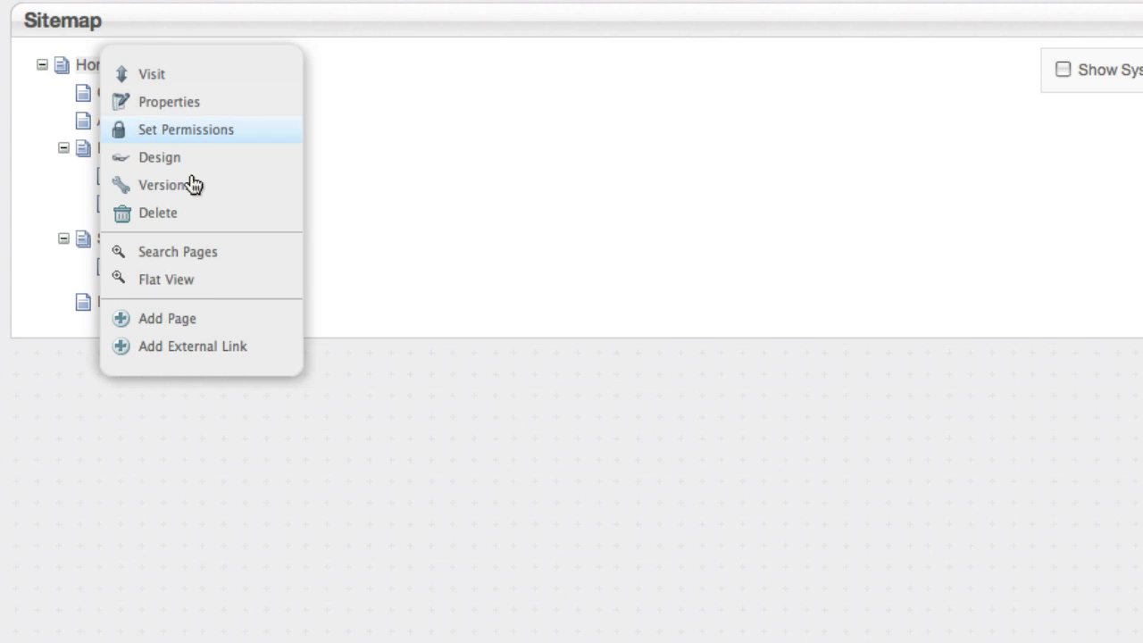
{"action": "left_click", "coordinate": [168, 318]}
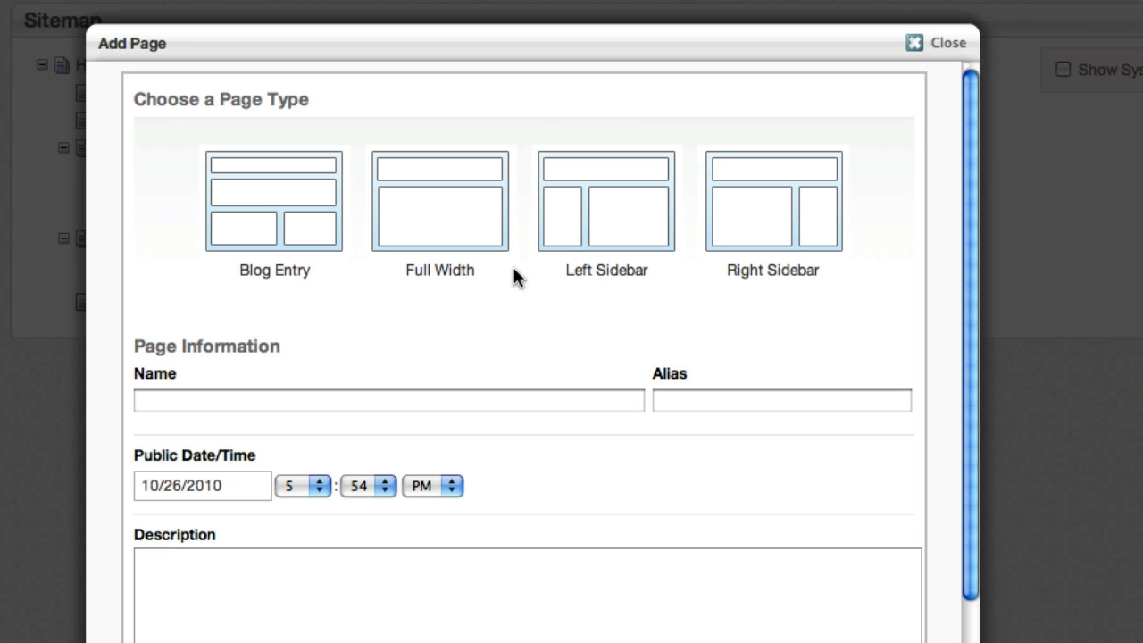
{"action": "mouse_move", "coordinate": [331, 197]}
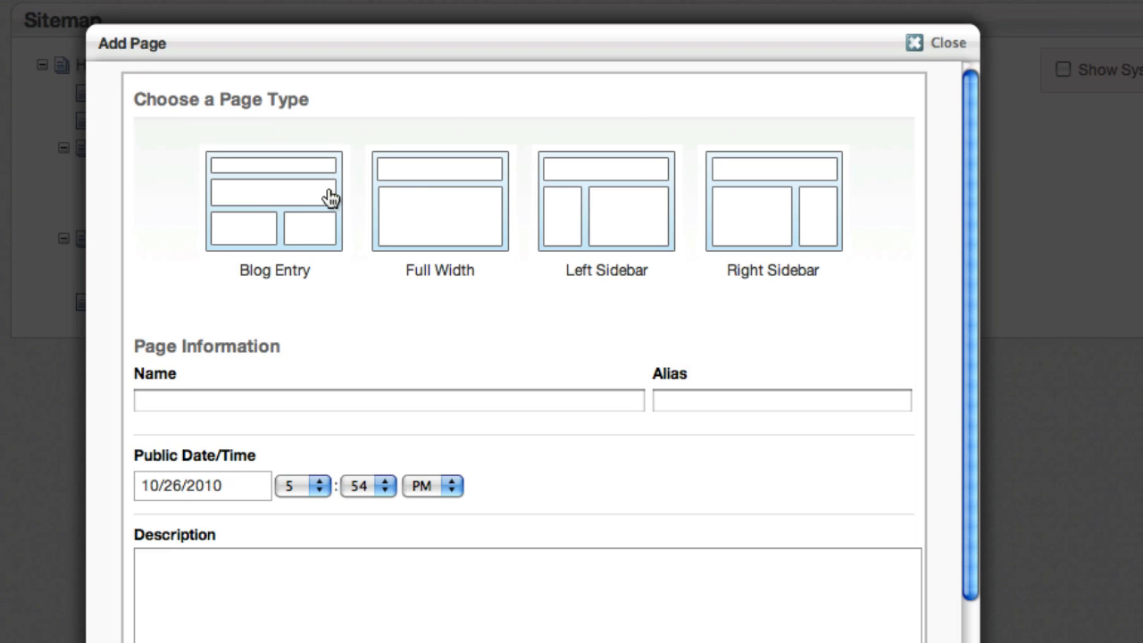
{"action": "left_click", "coordinate": [439, 200]}
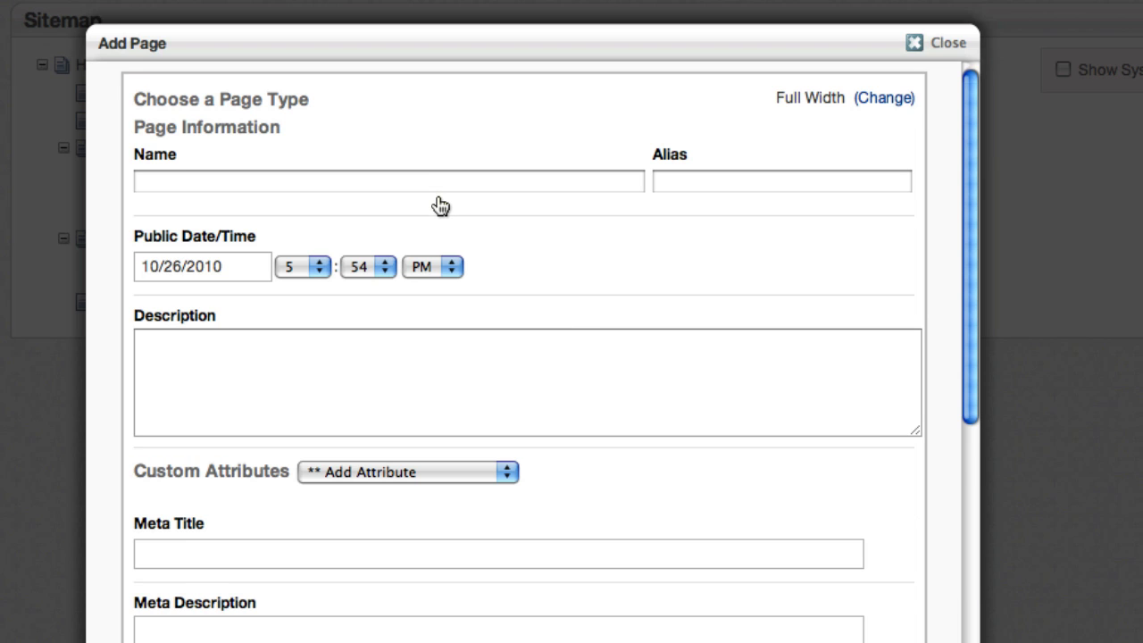
{"action": "left_click", "coordinate": [389, 182]}
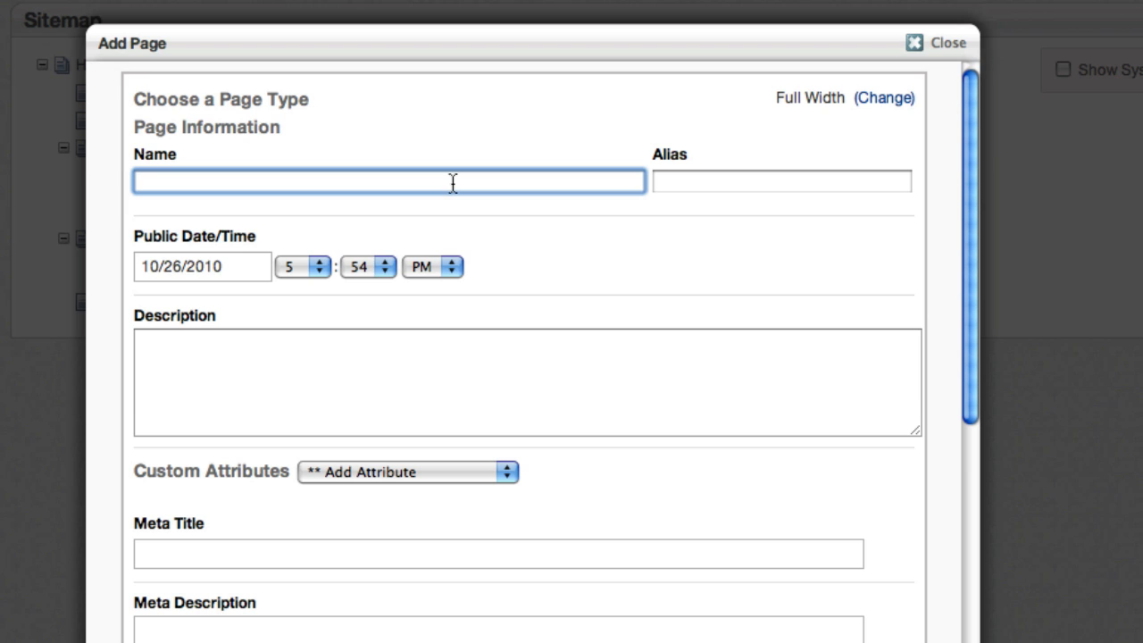
{"action": "type", "text": "Private Area"}
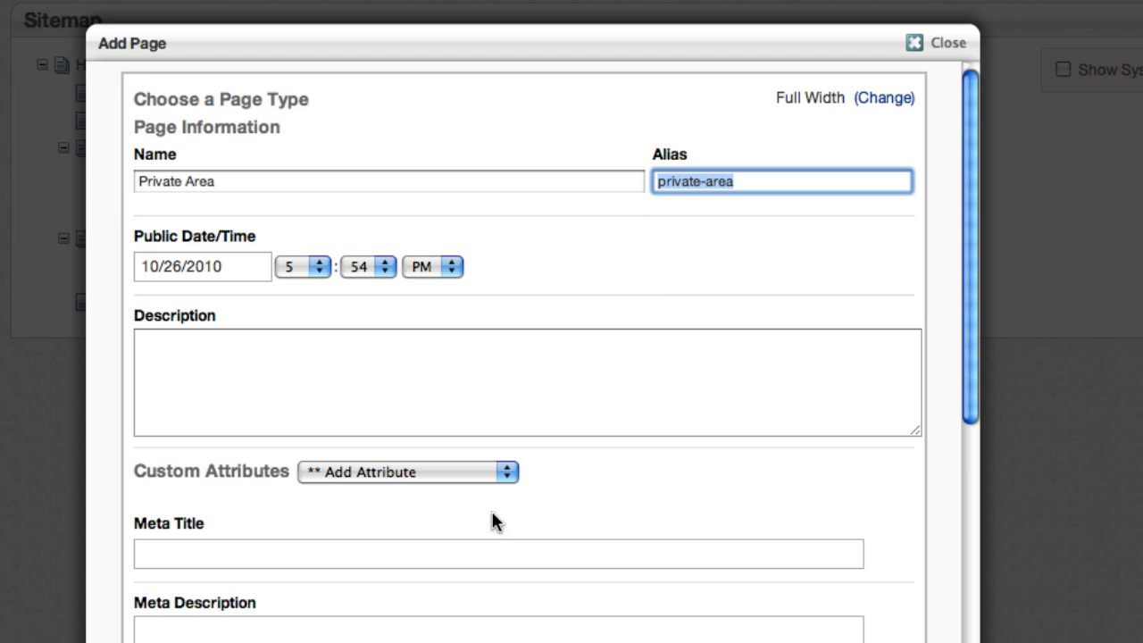
Exclude the new page from navigation and page lists, then create it
{"action": "scroll", "scroll_direction": "down", "scroll_amount": 3}
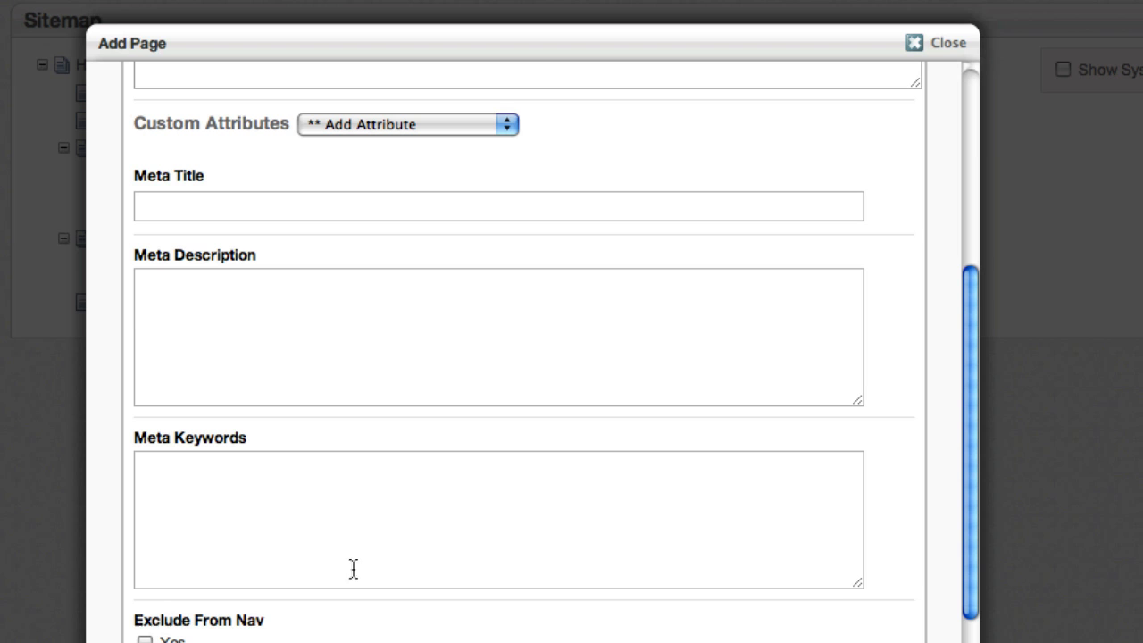
{"action": "left_click", "coordinate": [144, 637]}
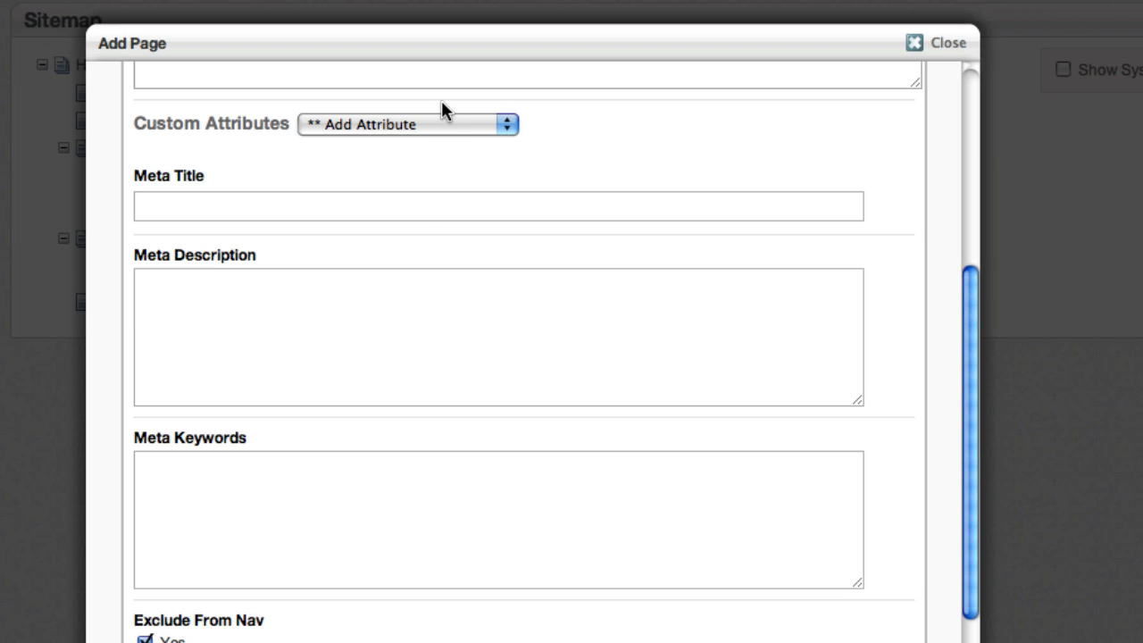
{"action": "left_click", "coordinate": [407, 125]}
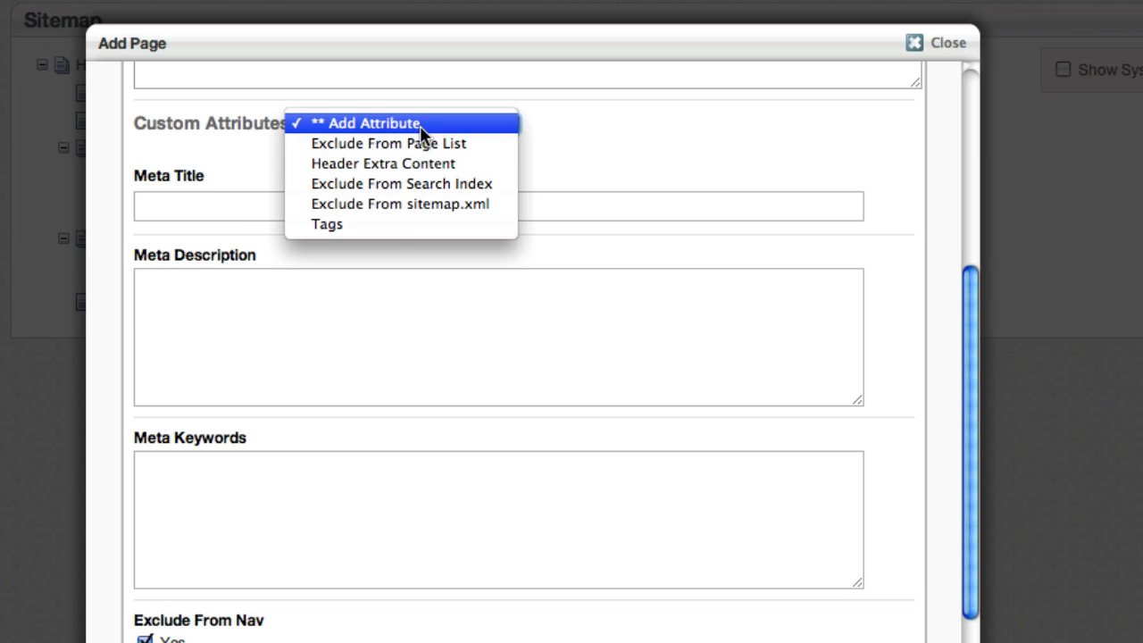
{"action": "left_click", "coordinate": [388, 142]}
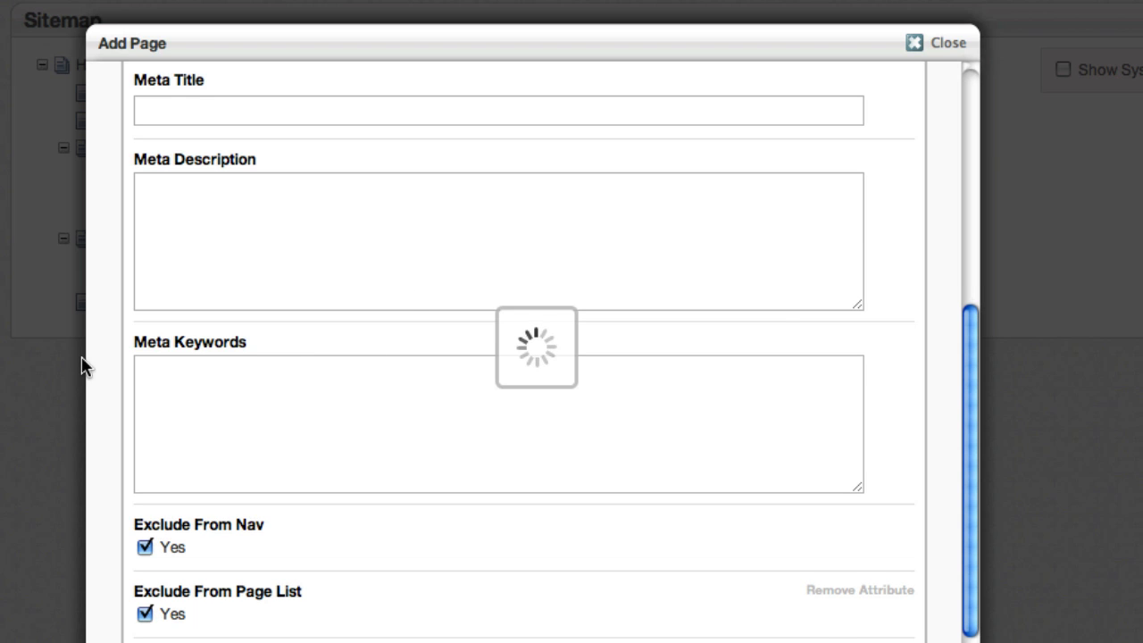
{"action": "left_click", "coordinate": [946, 43]}
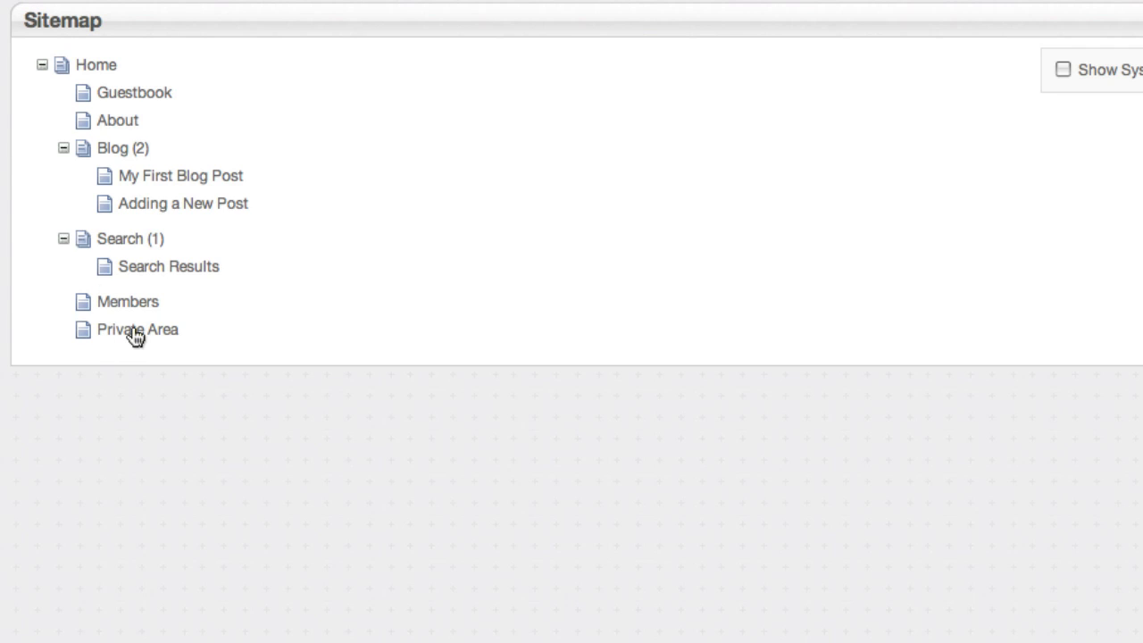
{"action": "mouse_move", "coordinate": [146, 182]}
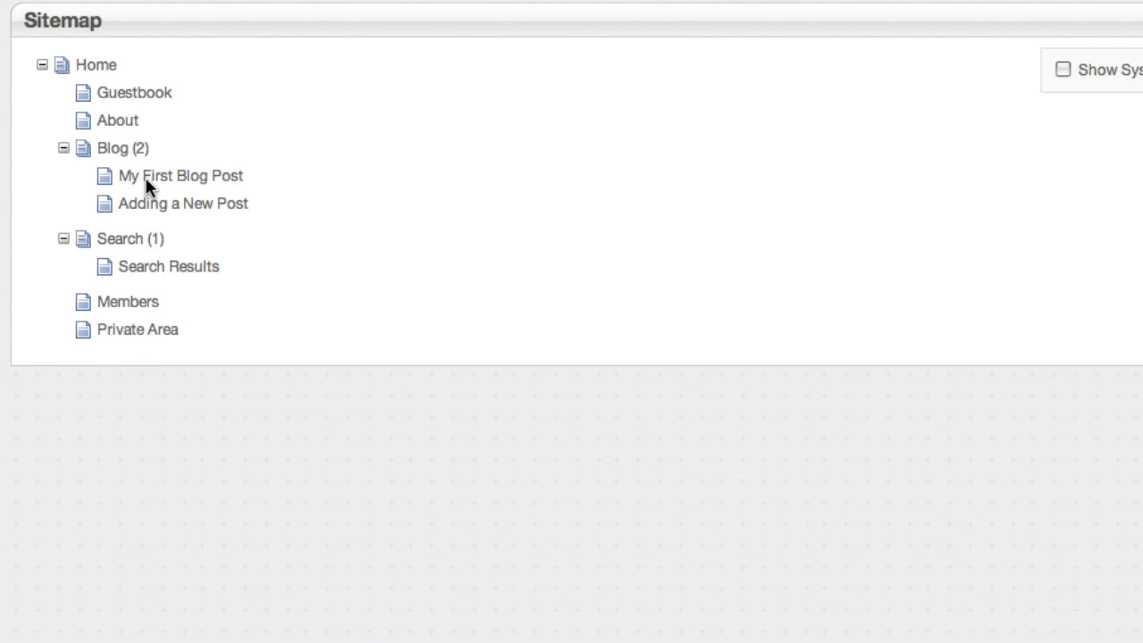
Move the Guestbook page beneath Private Area in the sitemap
{"action": "left_click_drag", "start_coordinate": [134, 93], "coordinate": [158, 318]}
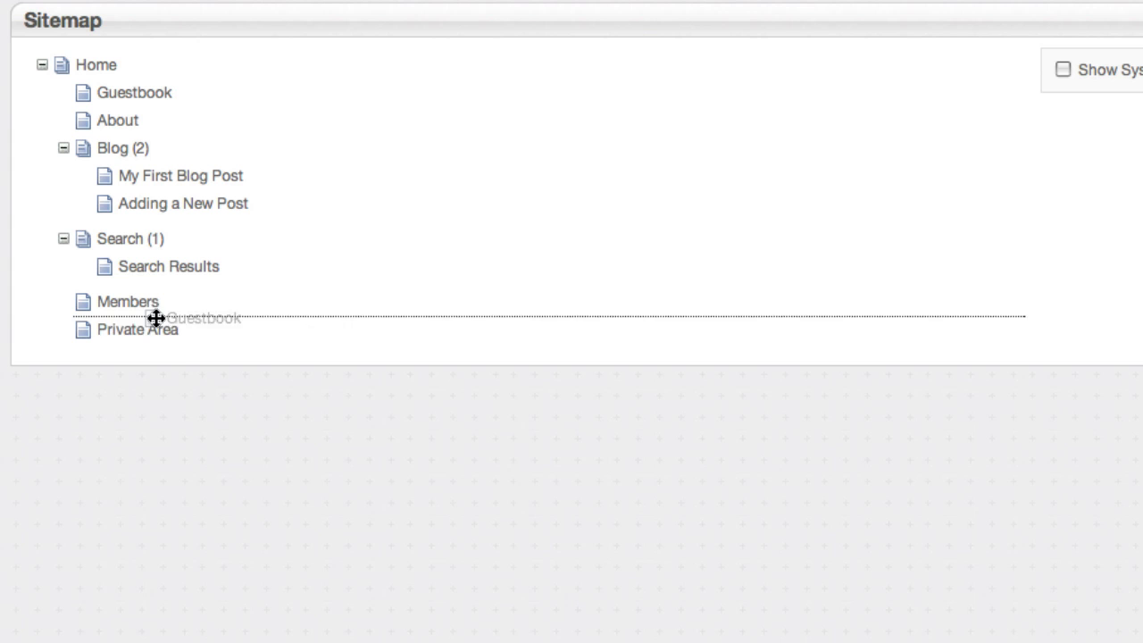
{"action": "left_click_drag", "start_coordinate": [134, 92], "coordinate": [136, 328]}
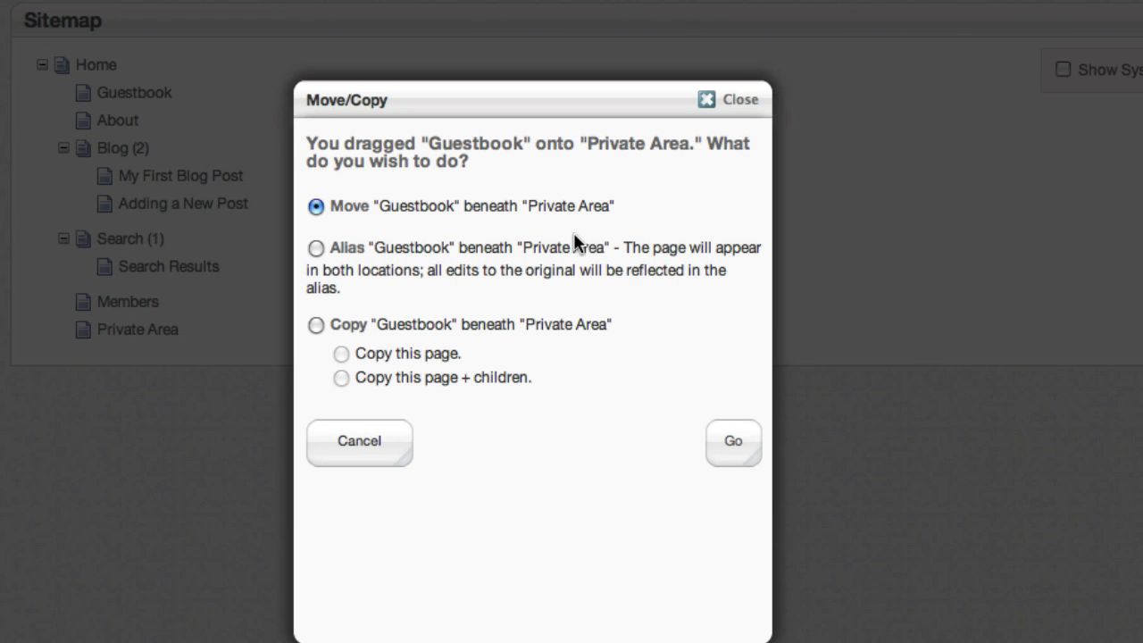
{"action": "left_click", "coordinate": [732, 442]}
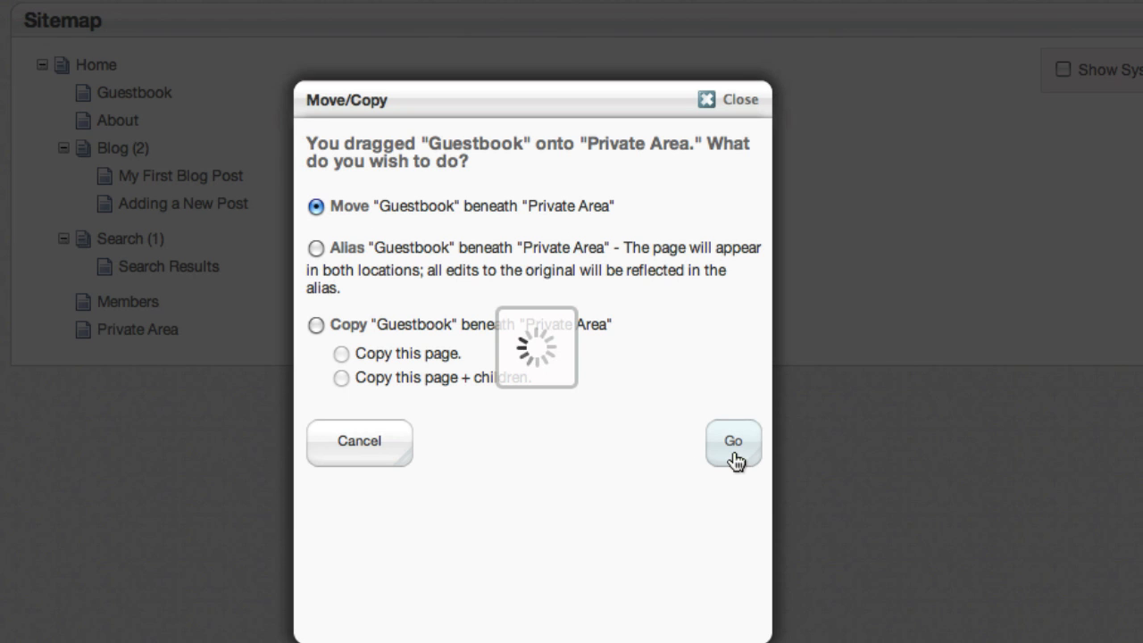
{"action": "left_click", "coordinate": [732, 443]}
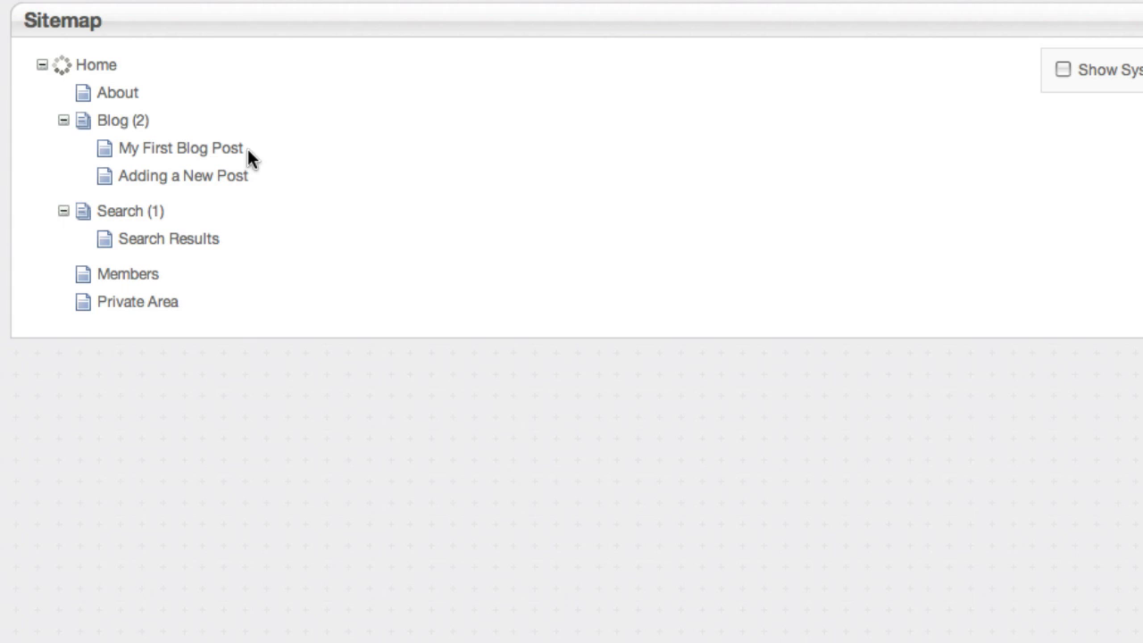
{"action": "left_click", "coordinate": [65, 300]}
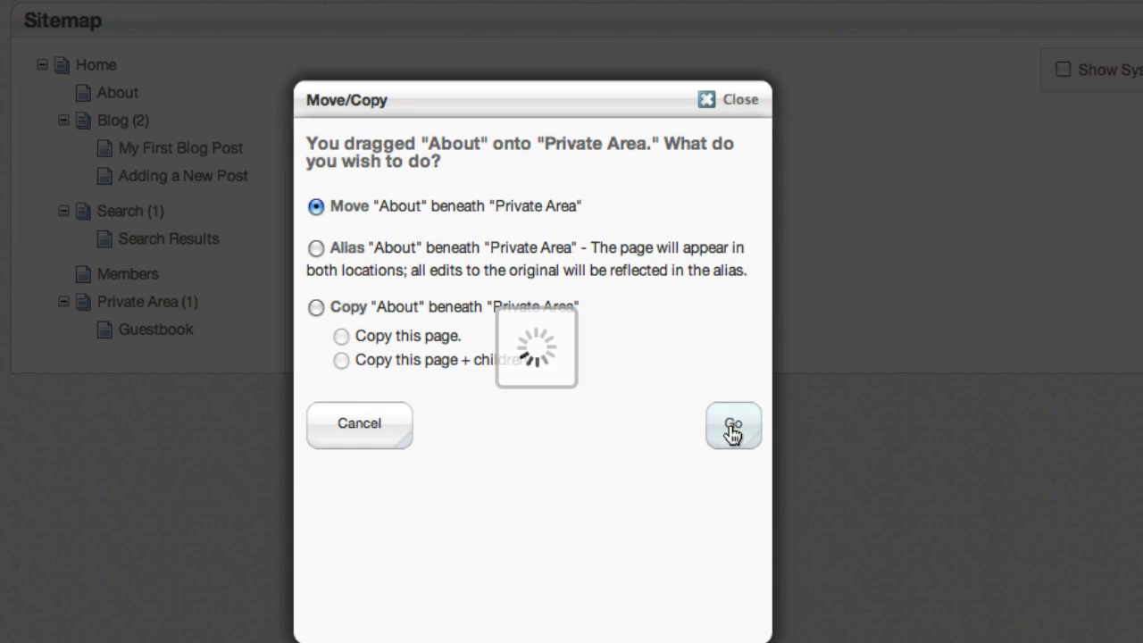
Move the About, Blog and Search pages beneath Private Area as well
{"action": "left_click", "coordinate": [732, 423]}
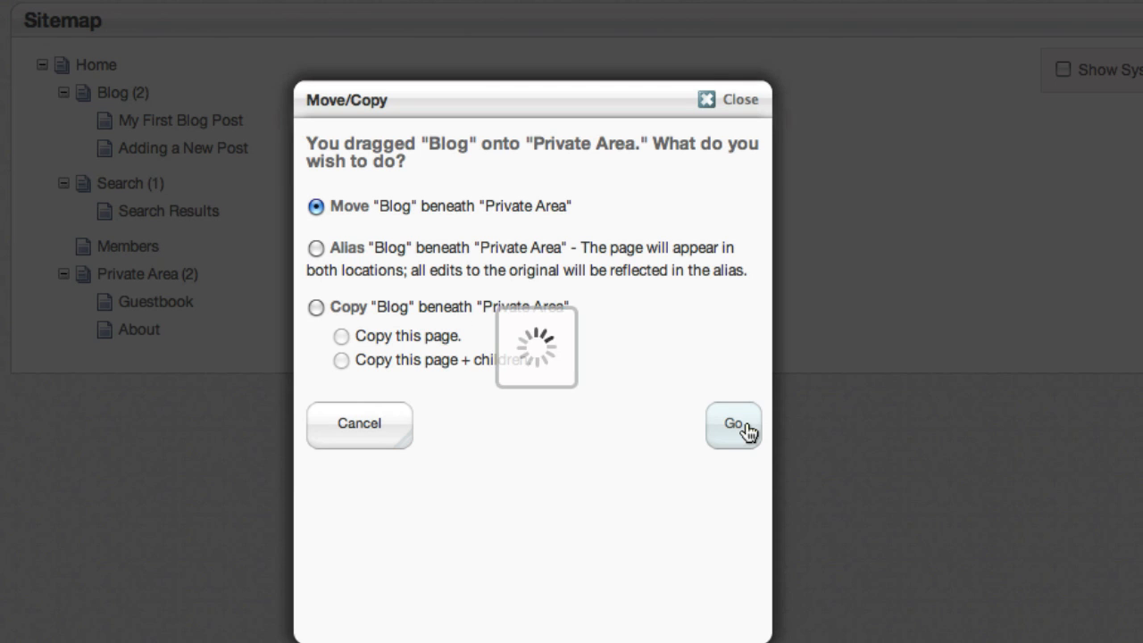
{"action": "left_click", "coordinate": [732, 423]}
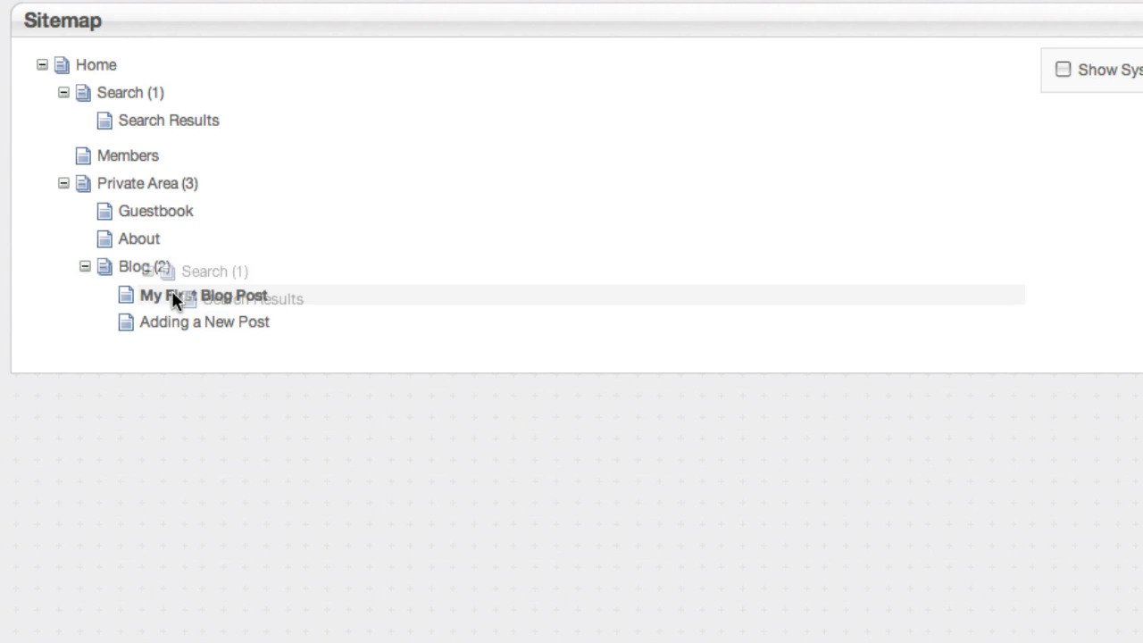
{"action": "left_click_drag", "start_coordinate": [130, 93], "coordinate": [137, 182]}
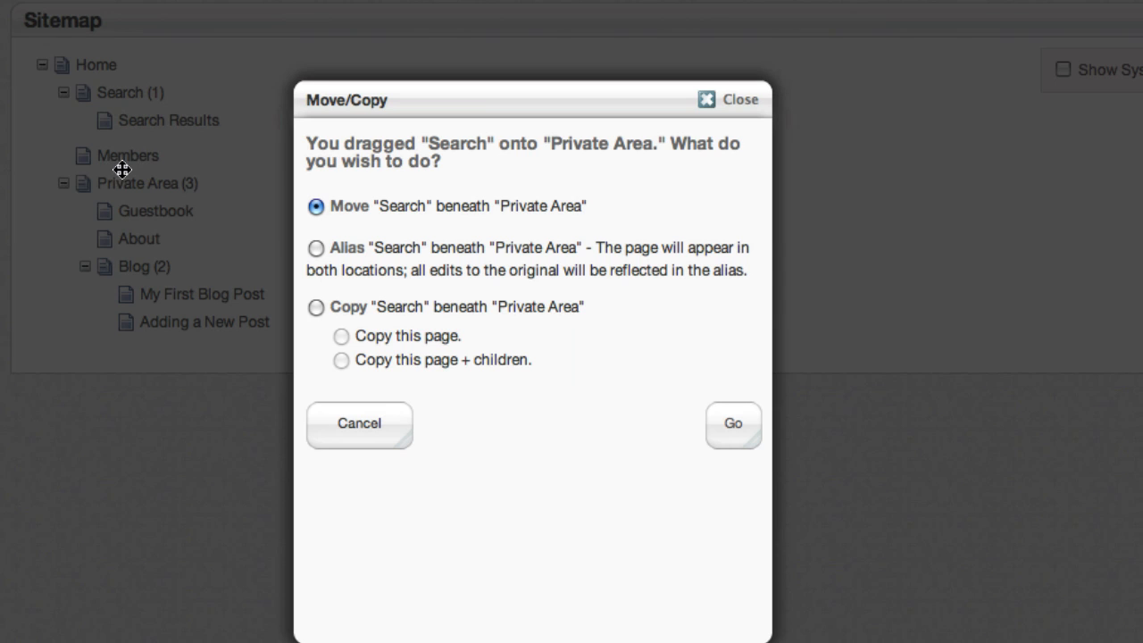
{"action": "left_click", "coordinate": [732, 423]}
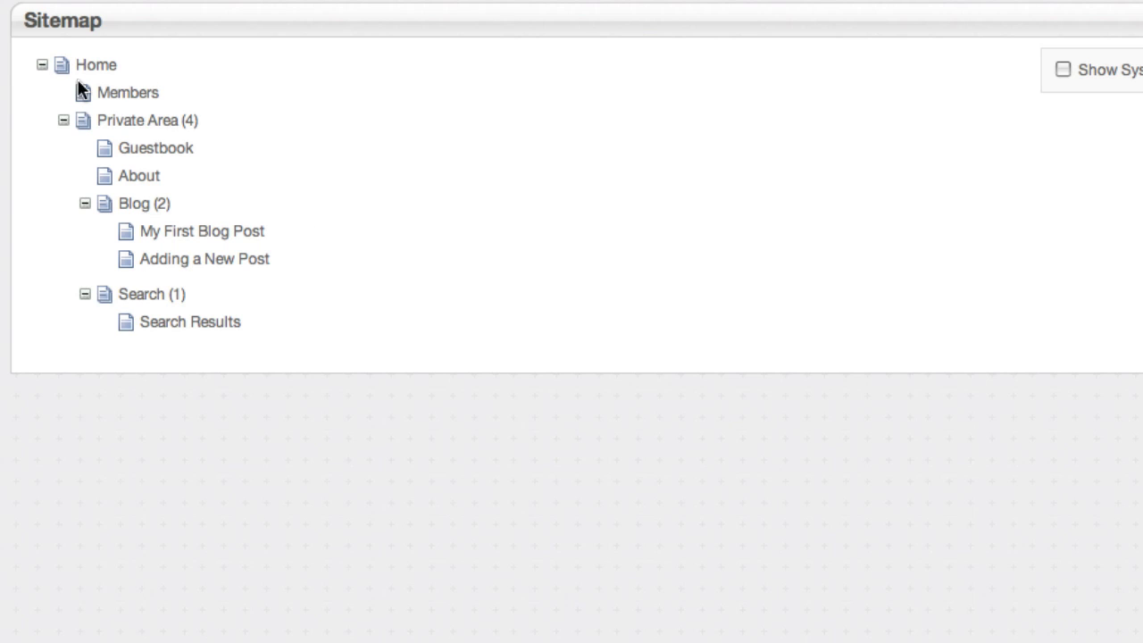
{"action": "mouse_move", "coordinate": [61, 125]}
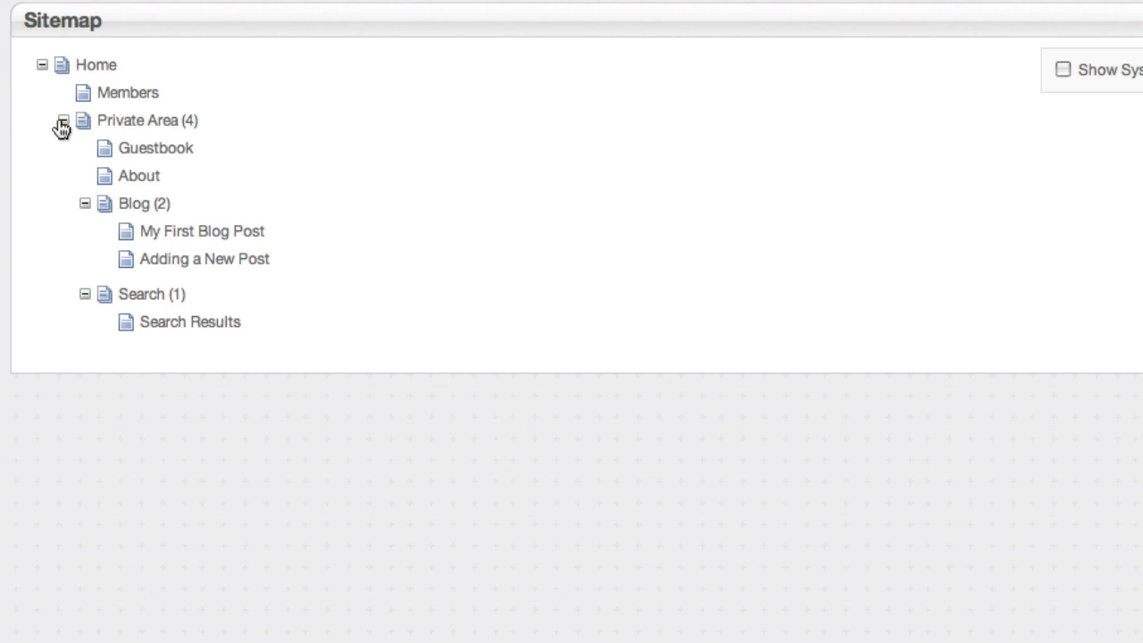
Collapse the Private Area branch and visit the Home page
{"action": "left_click", "coordinate": [63, 122]}
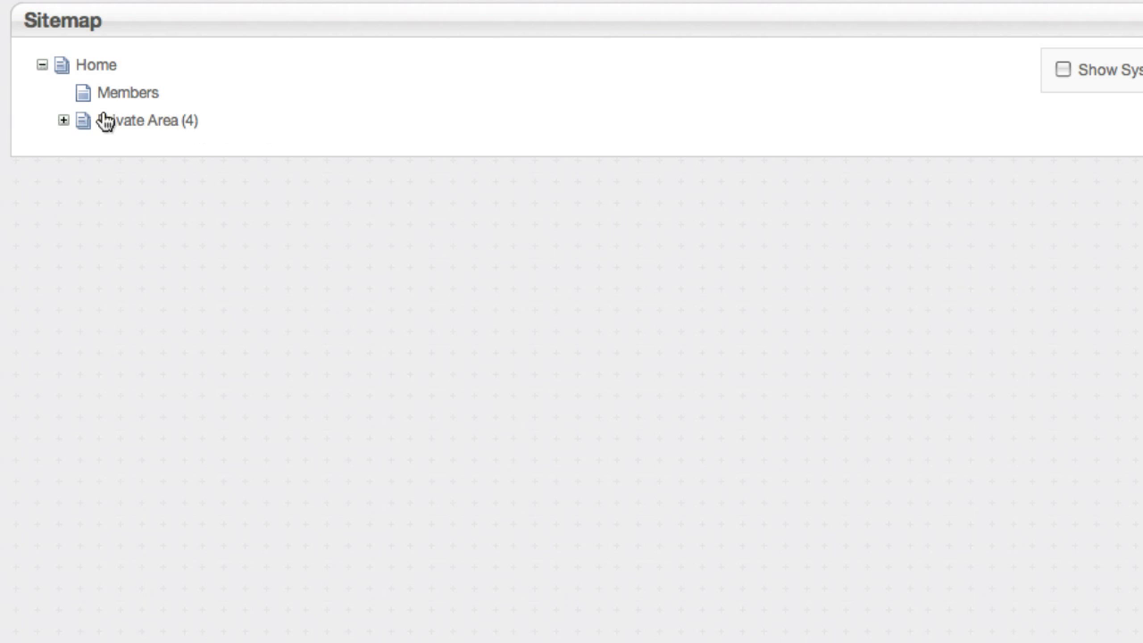
{"action": "right_click", "coordinate": [96, 64]}
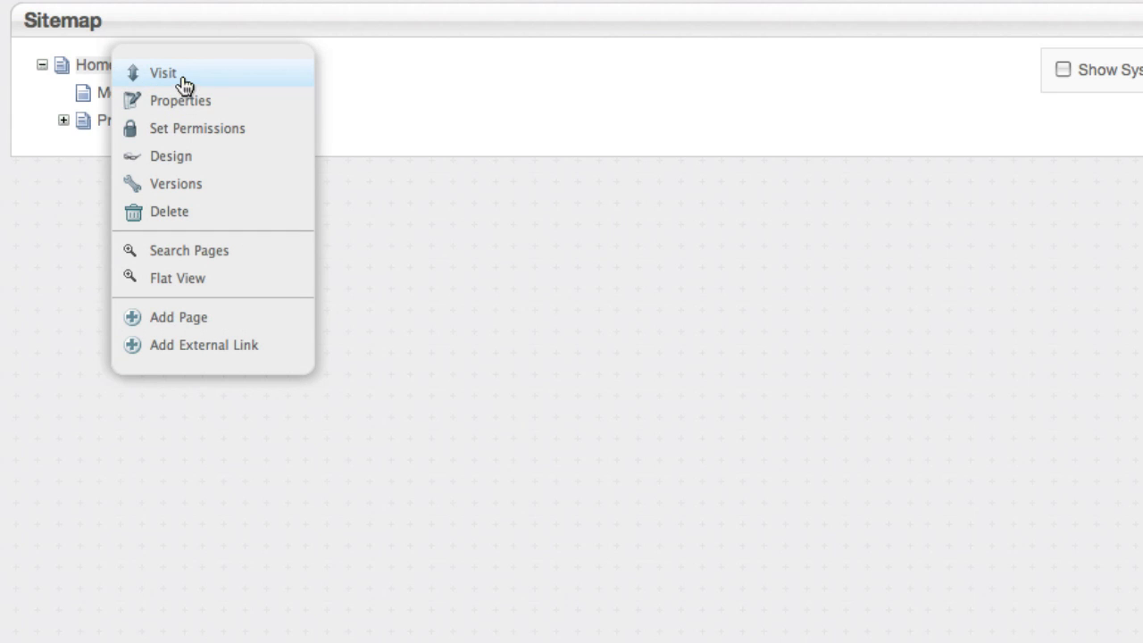
{"action": "left_click", "coordinate": [165, 72]}
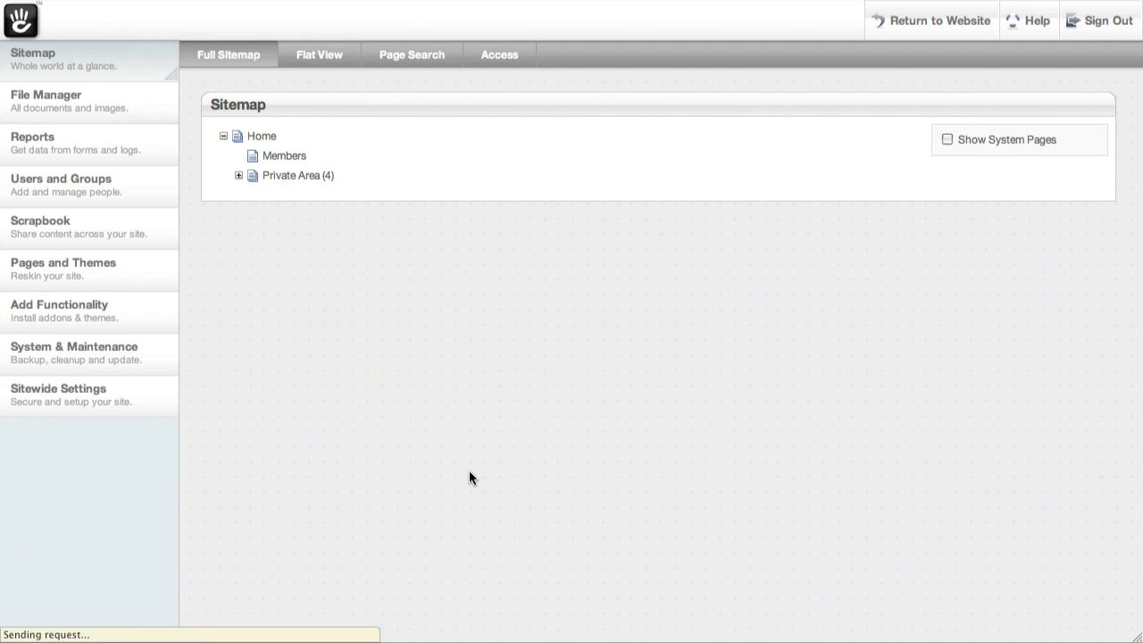
Edit the home page and delete its Sidebar text block
{"action": "left_click", "coordinate": [940, 22]}
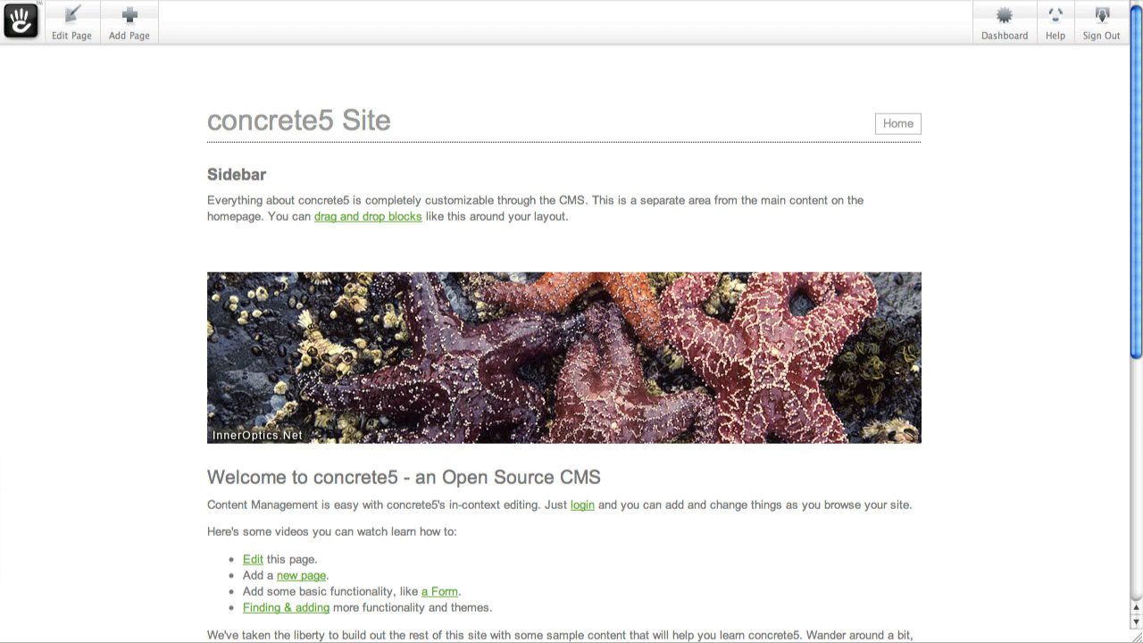
{"action": "left_click", "coordinate": [72, 21]}
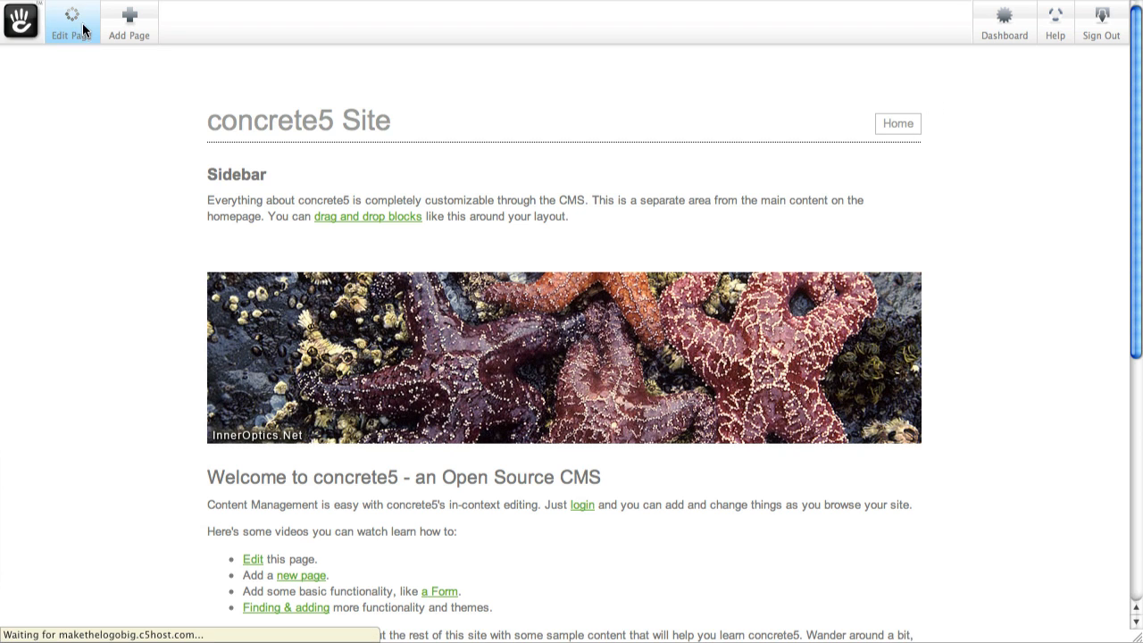
{"action": "left_click", "coordinate": [72, 21]}
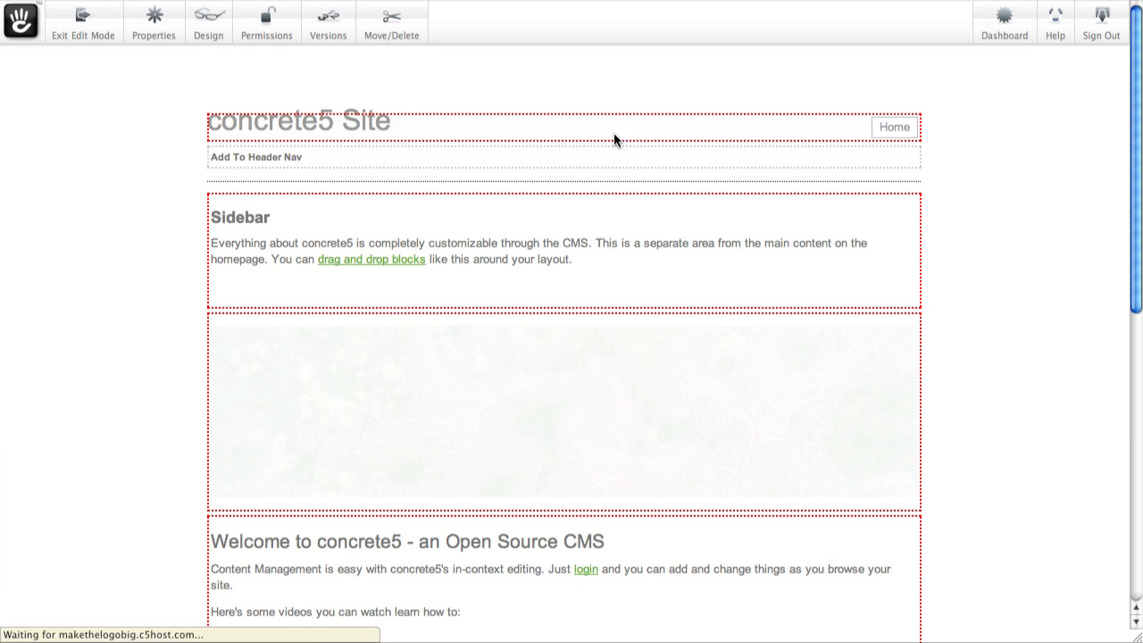
{"action": "left_click", "coordinate": [522, 319]}
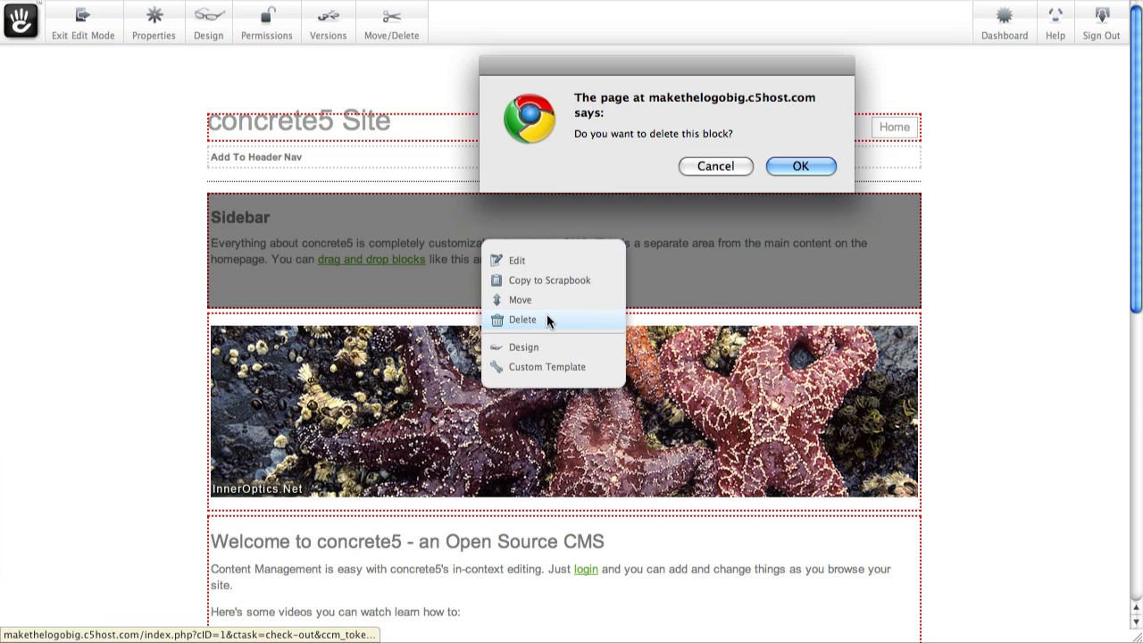
{"action": "left_click", "coordinate": [799, 166]}
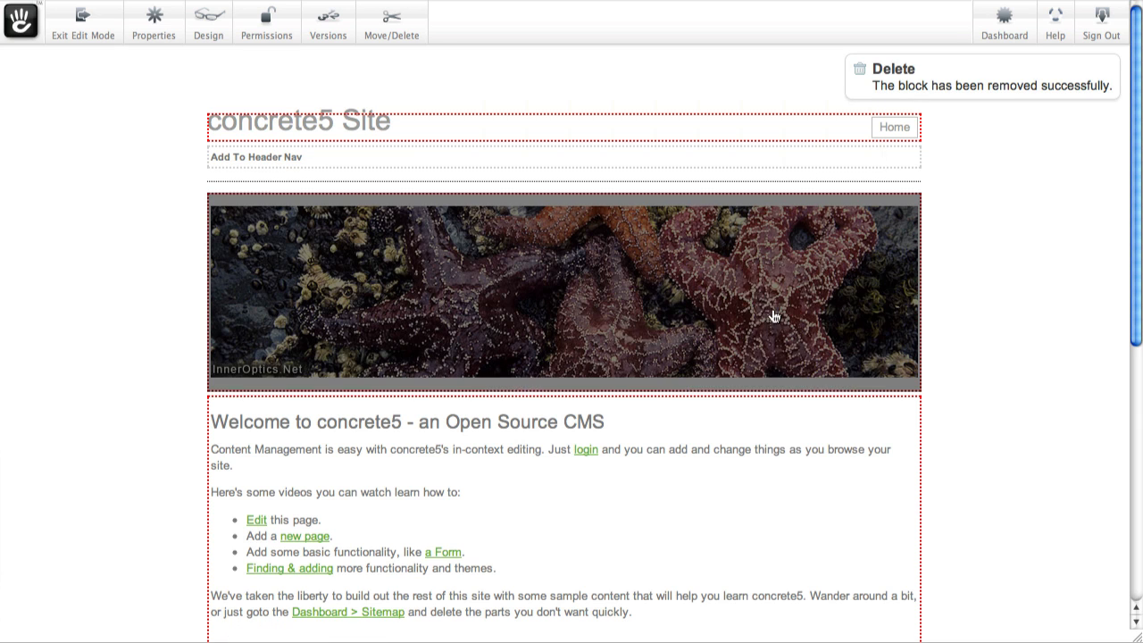
Delete the starfish image and welcome text blocks, leaving a blank home page
{"action": "left_click", "coordinate": [786, 342]}
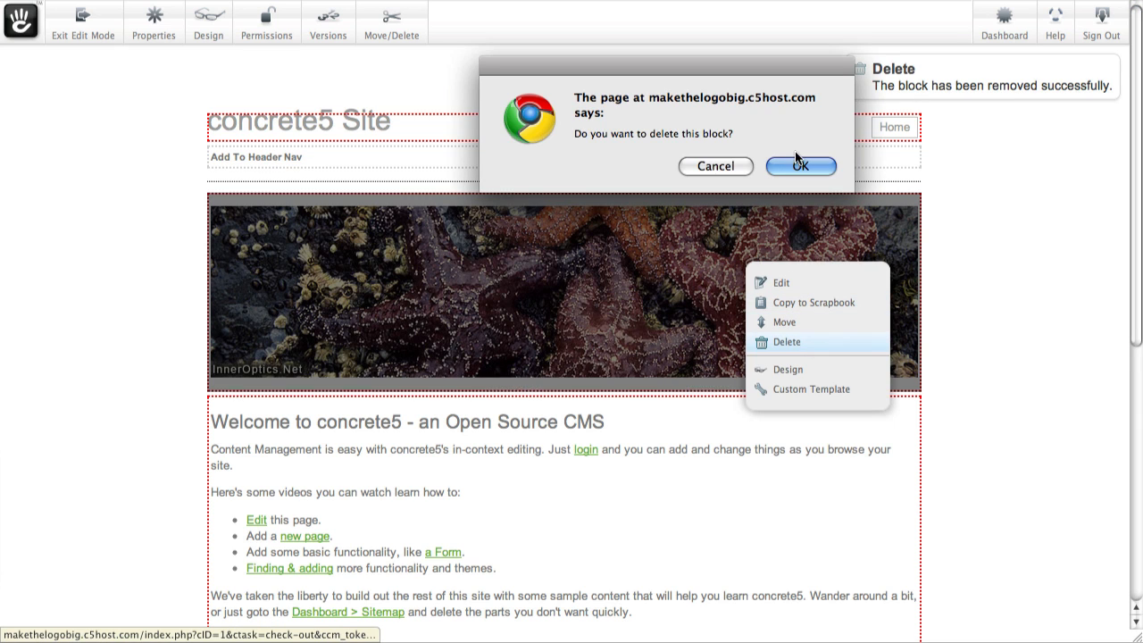
{"action": "left_click", "coordinate": [800, 166]}
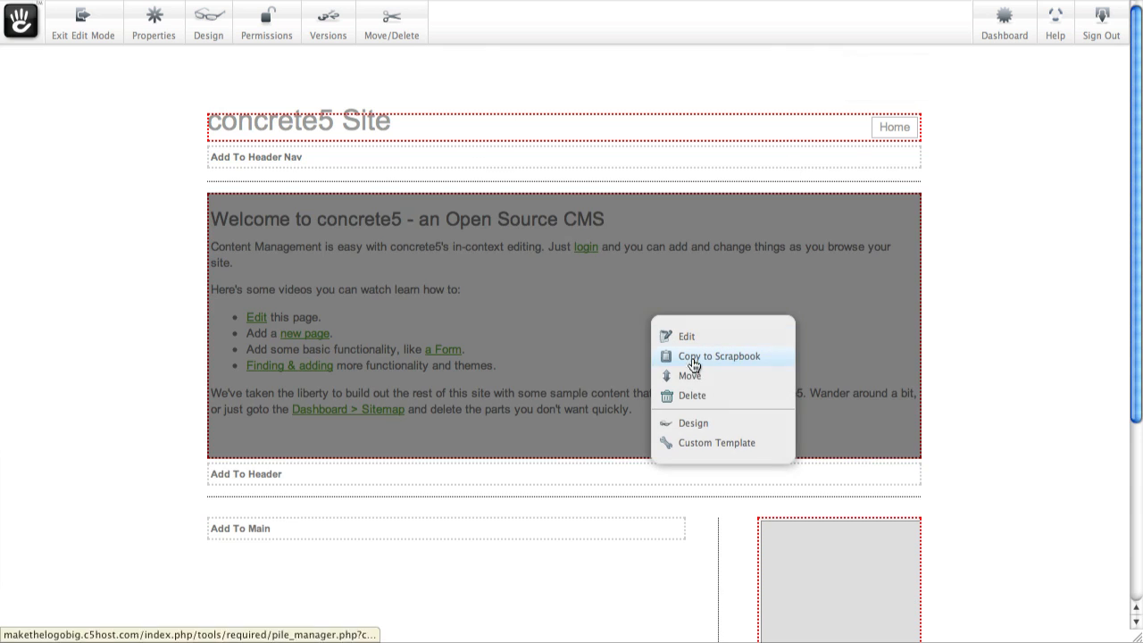
{"action": "left_click", "coordinate": [690, 396]}
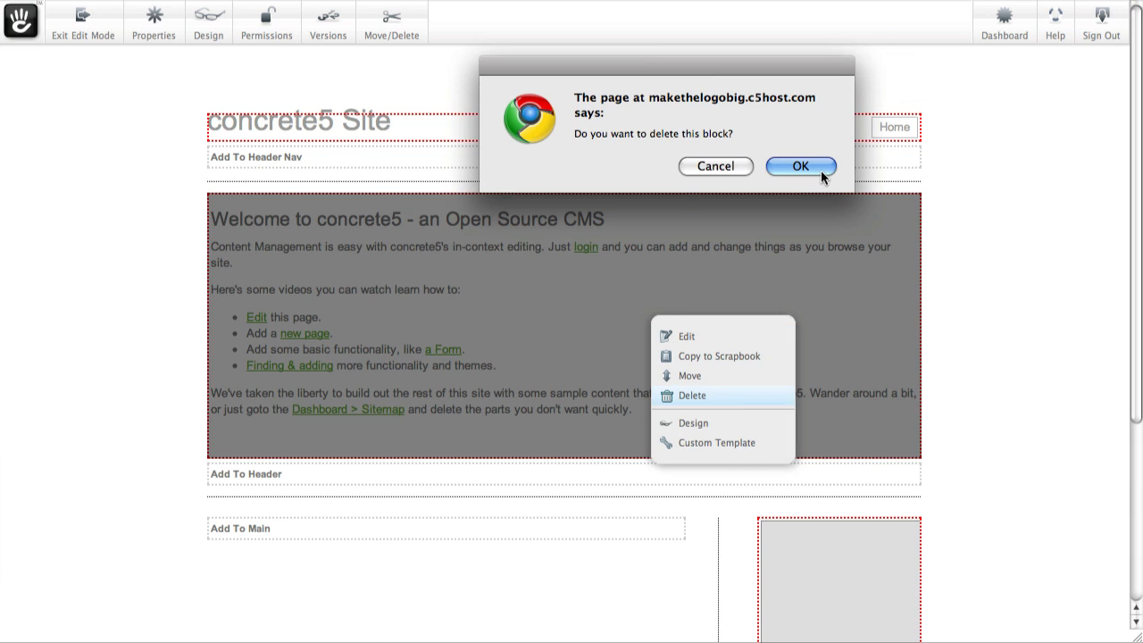
{"action": "left_click", "coordinate": [800, 166]}
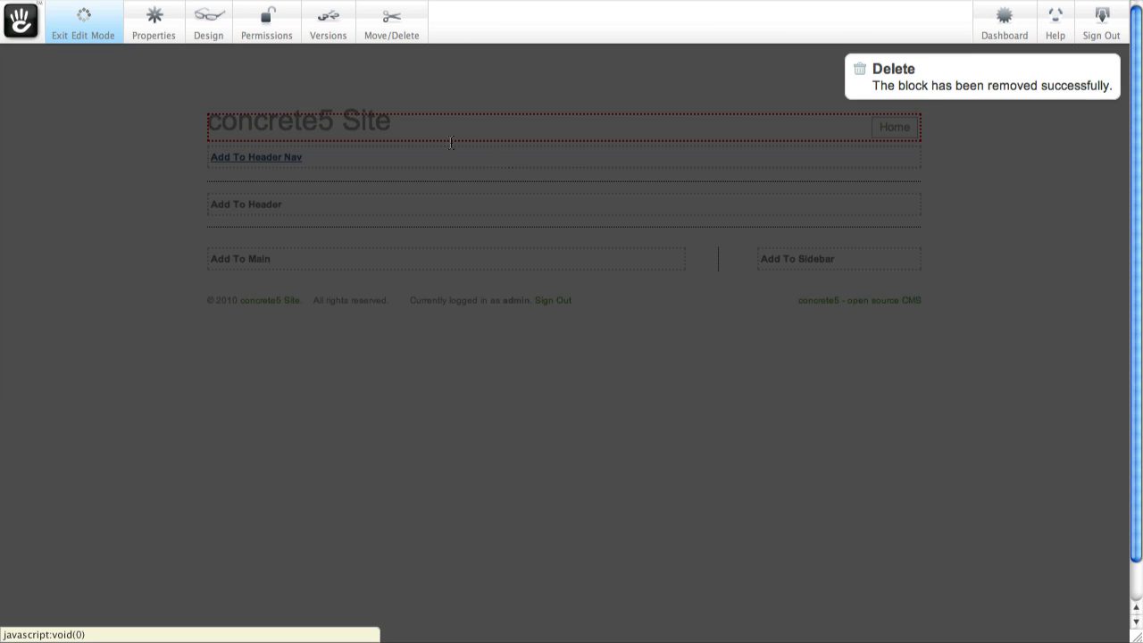
{"action": "left_click", "coordinate": [82, 22]}
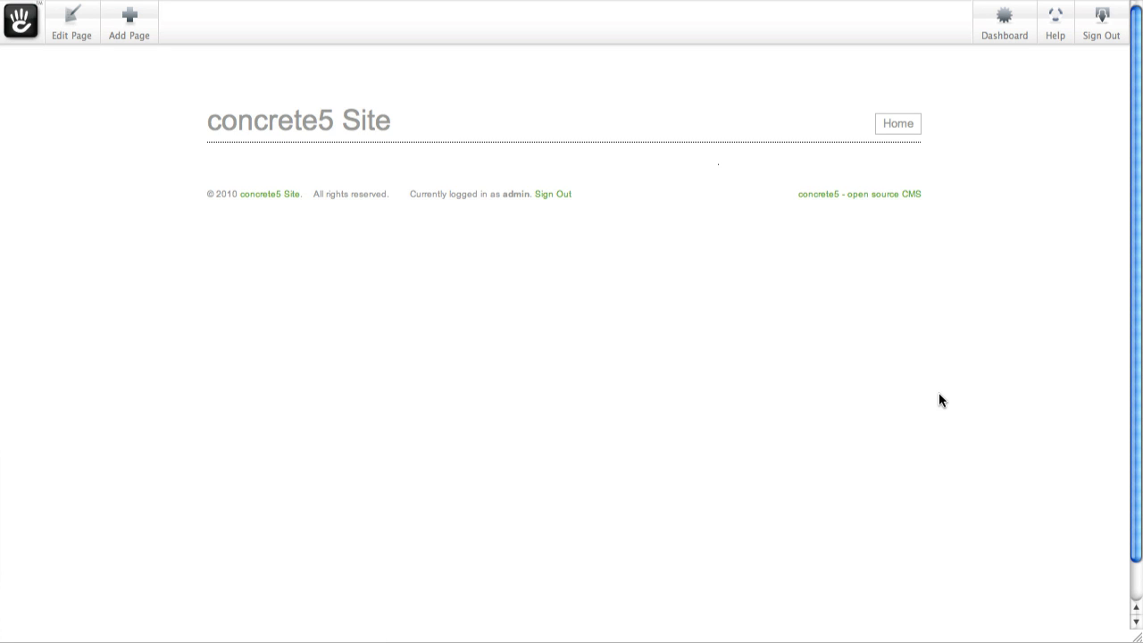
{"action": "mouse_move", "coordinate": [935, 404]}
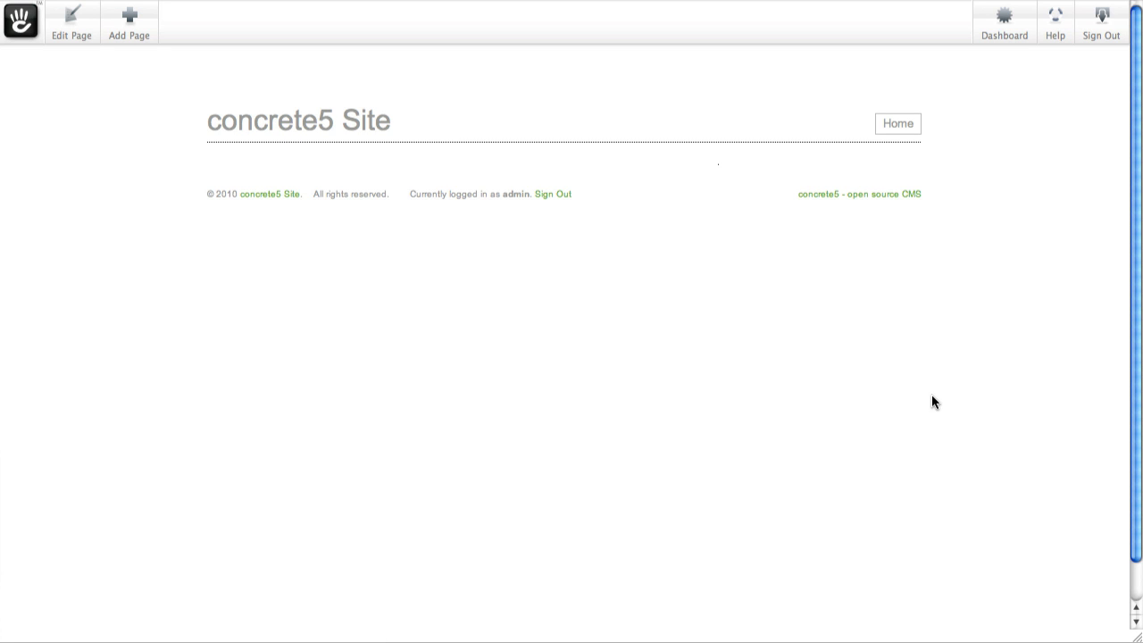
{"action": "mouse_move", "coordinate": [949, 366]}
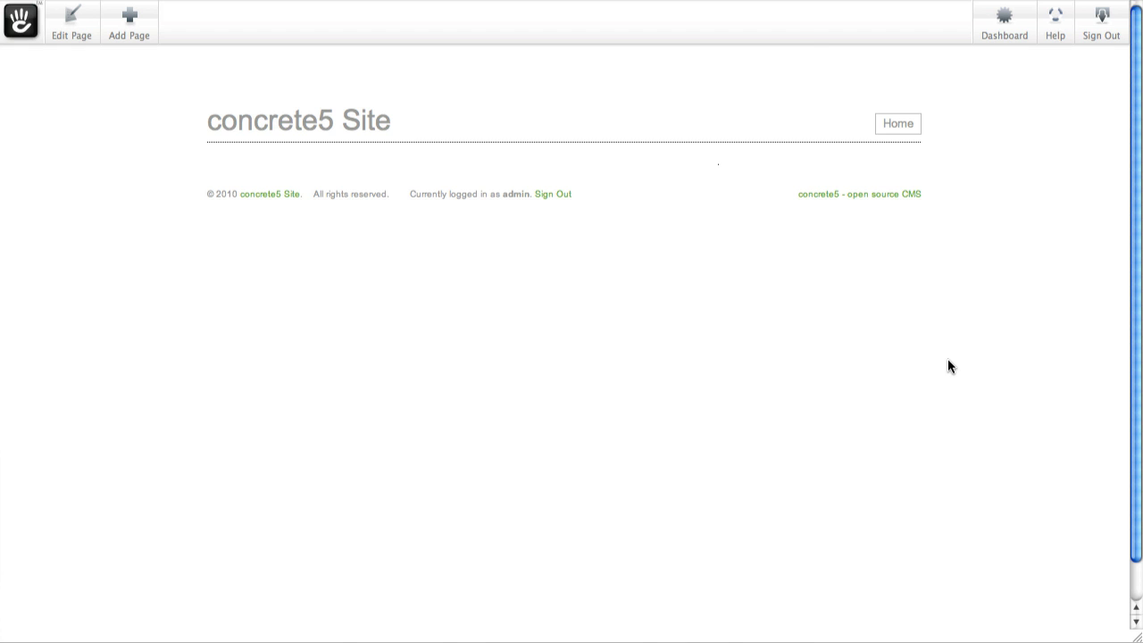